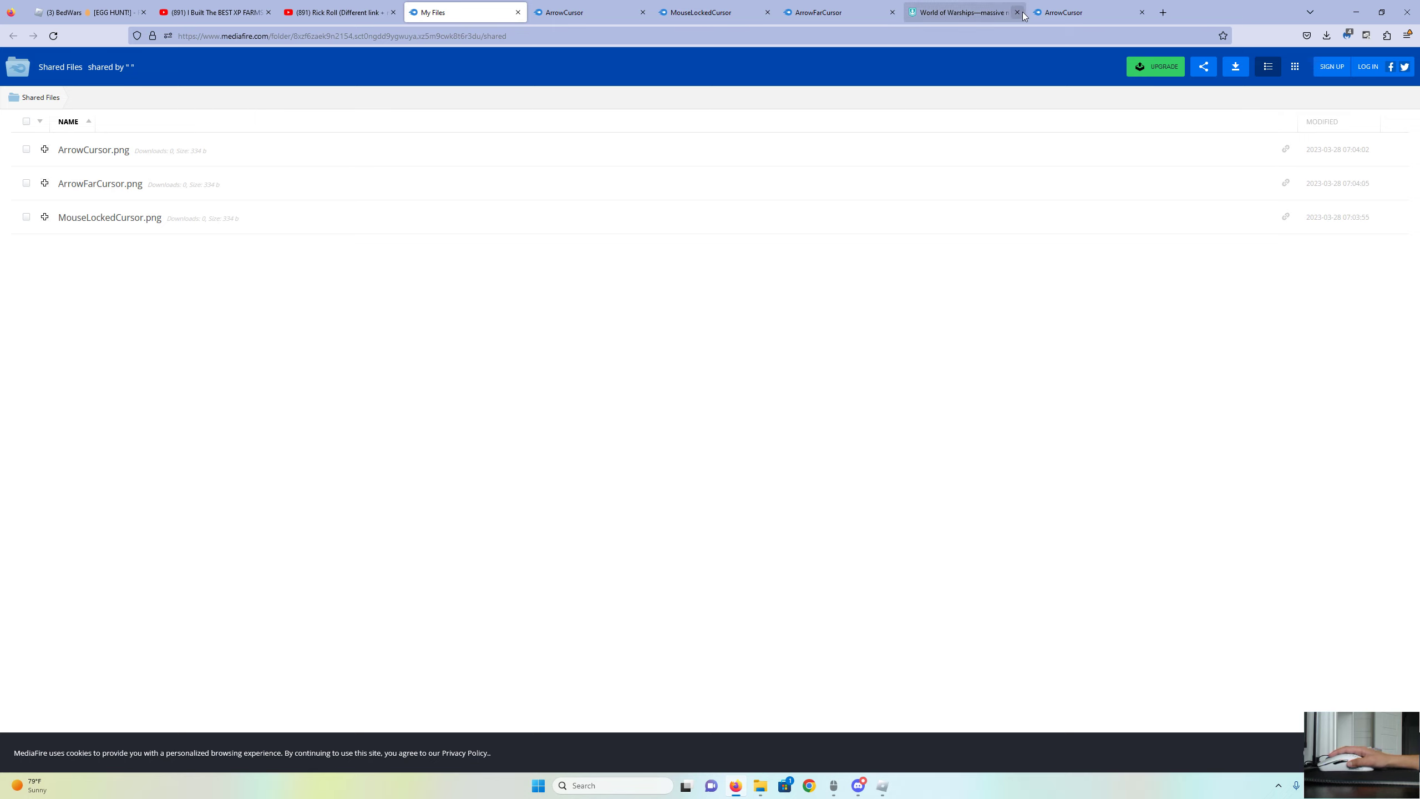
# Open the ArrowCursor.png page in the MediaFire folder and start its download.
pyautogui.click(1017, 12)
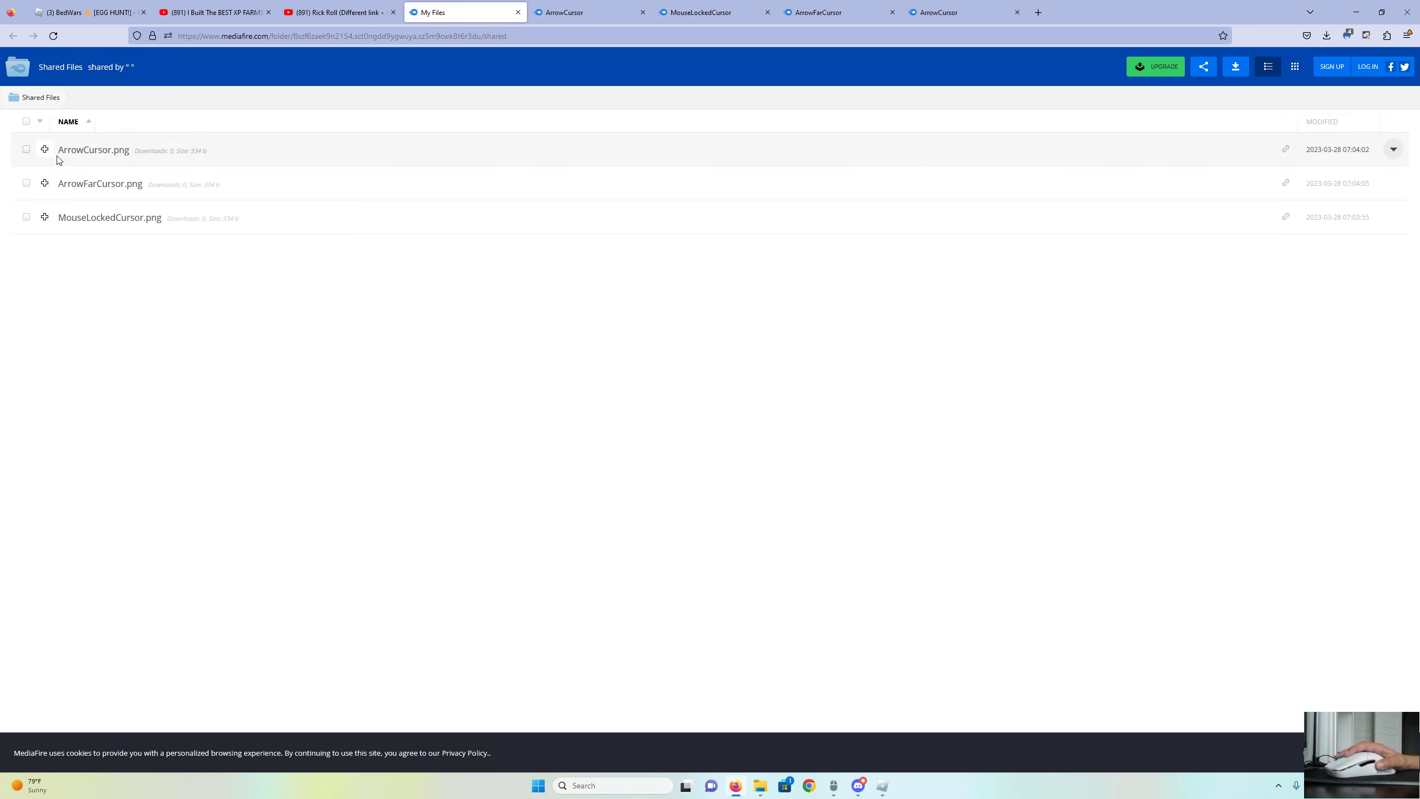
pyautogui.moveTo(72, 156)
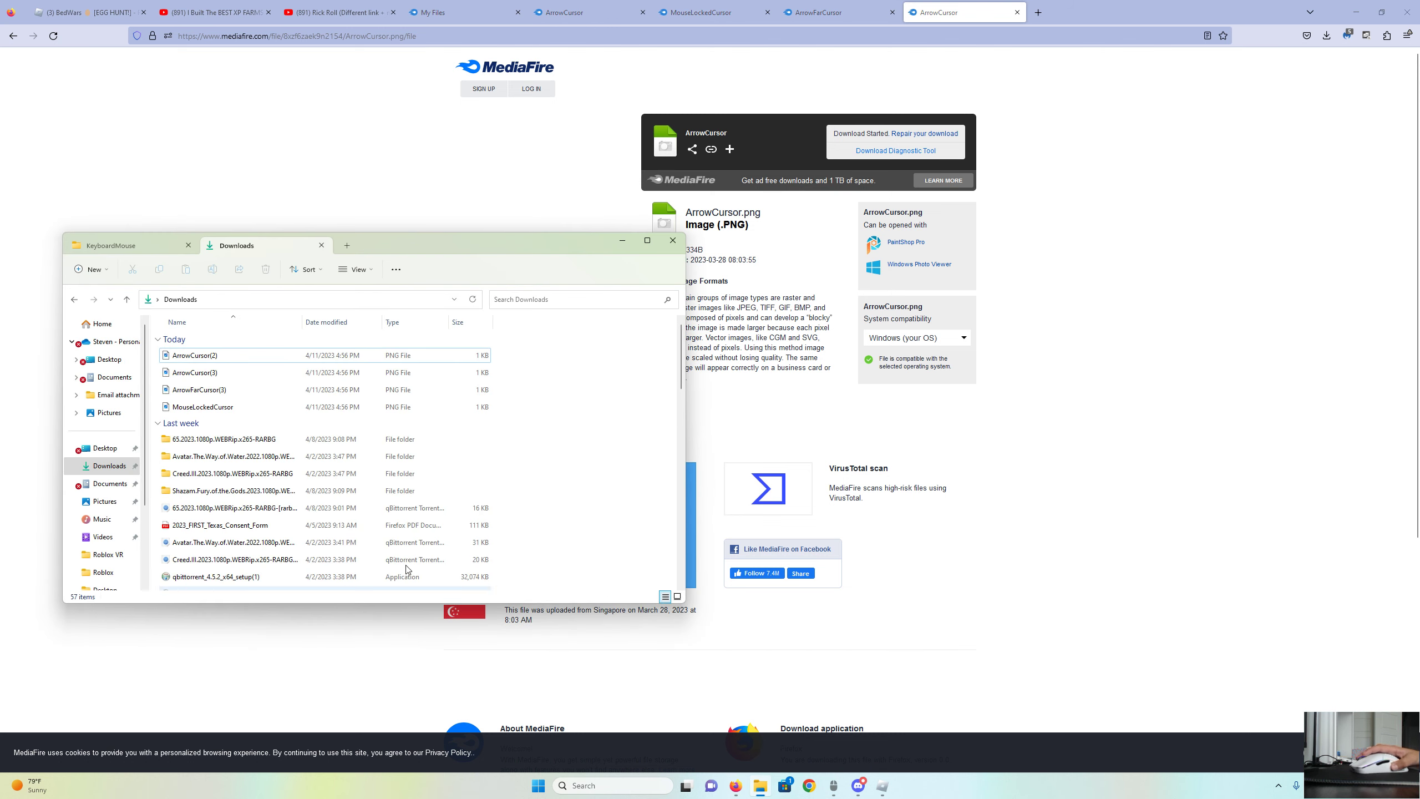
# Search Start for 'roblox player' and open the shortcut's file location.
pyautogui.click(538, 785)
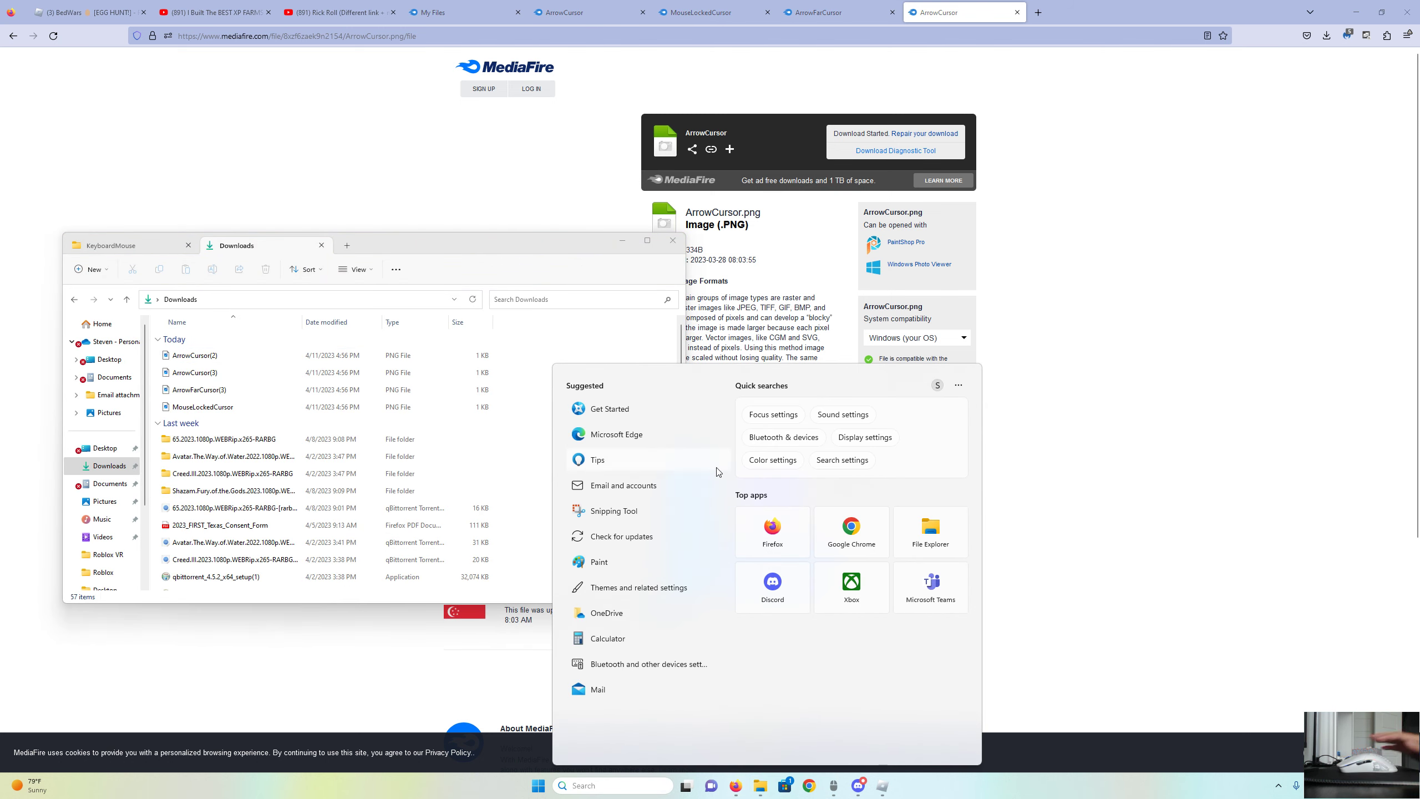
pyautogui.write('roblox player')
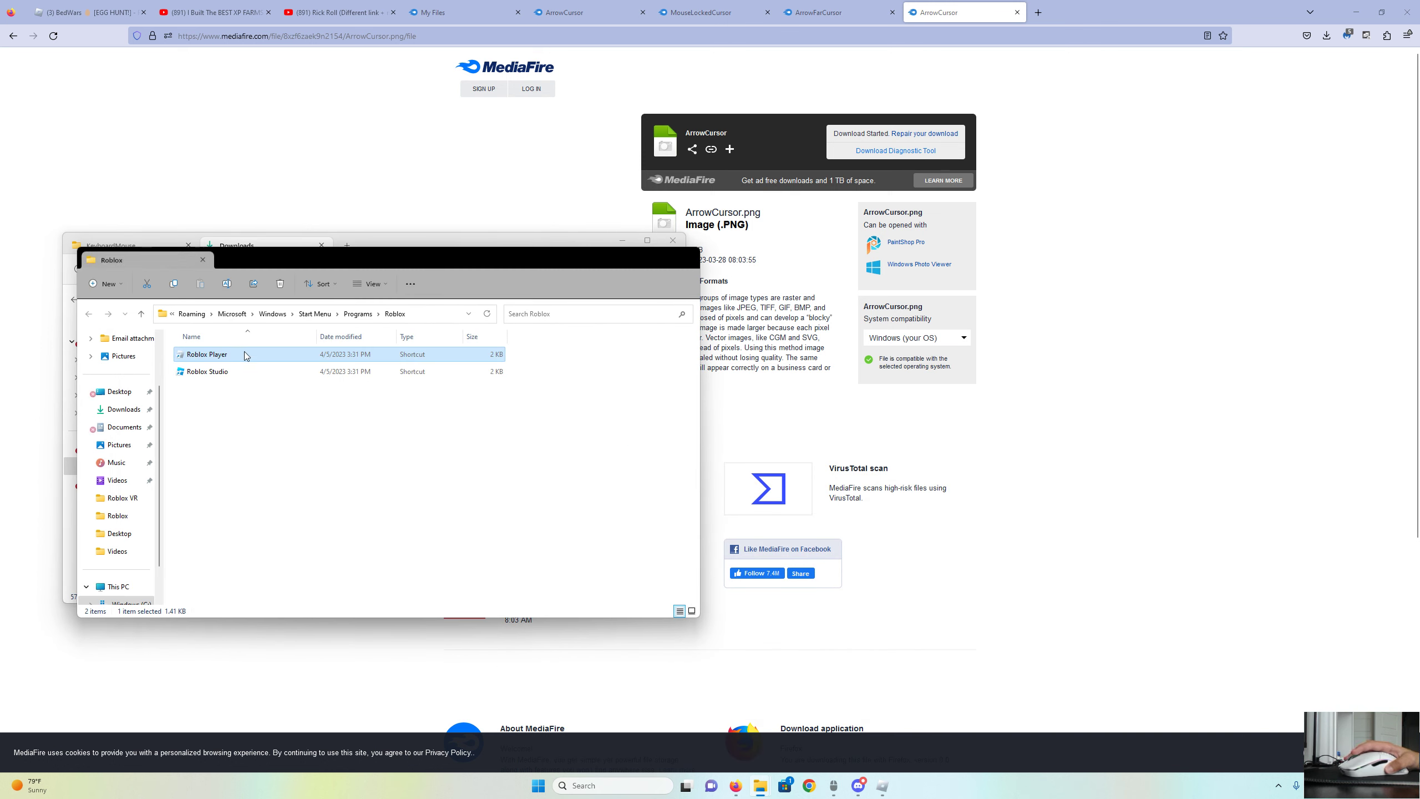
pyautogui.rightClick(206, 355)
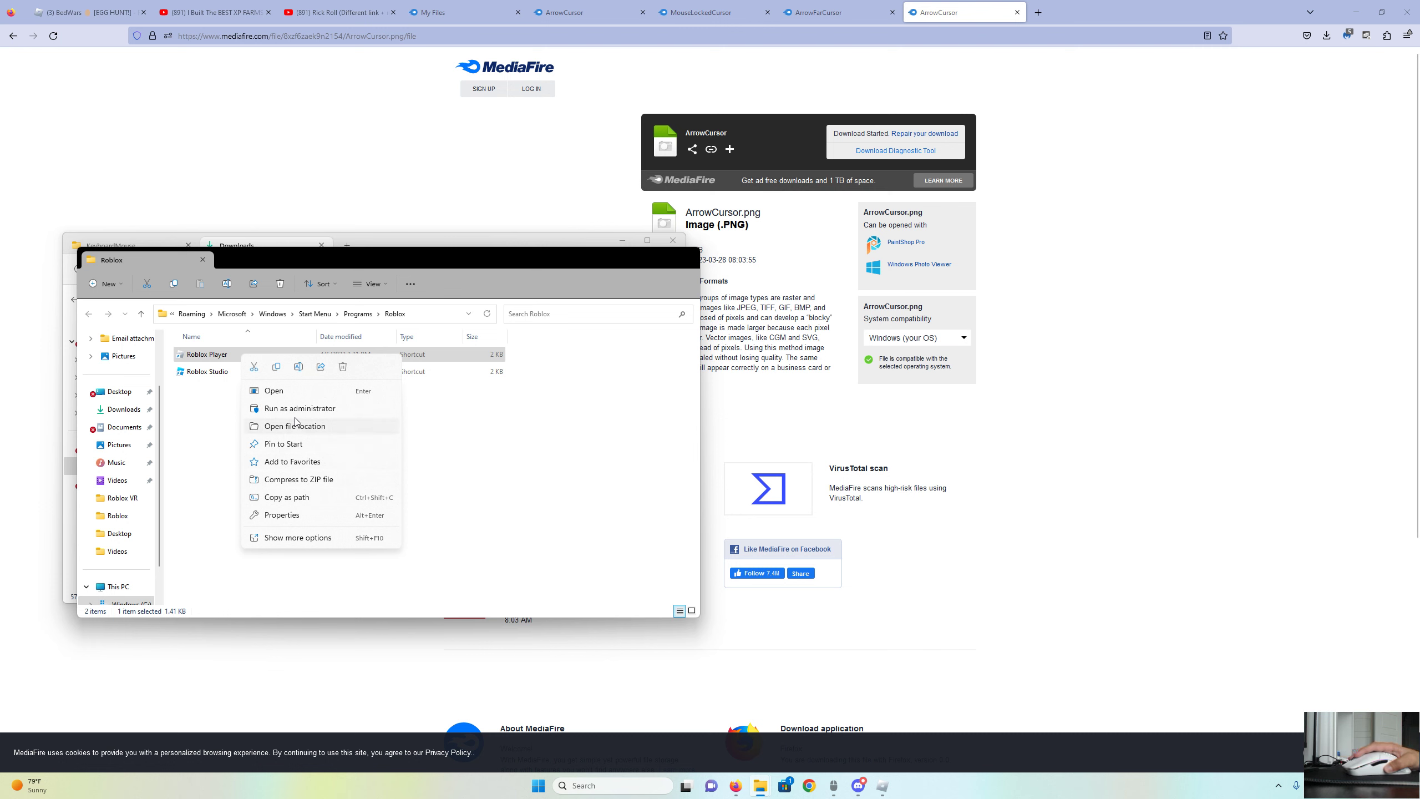
pyautogui.click(294, 426)
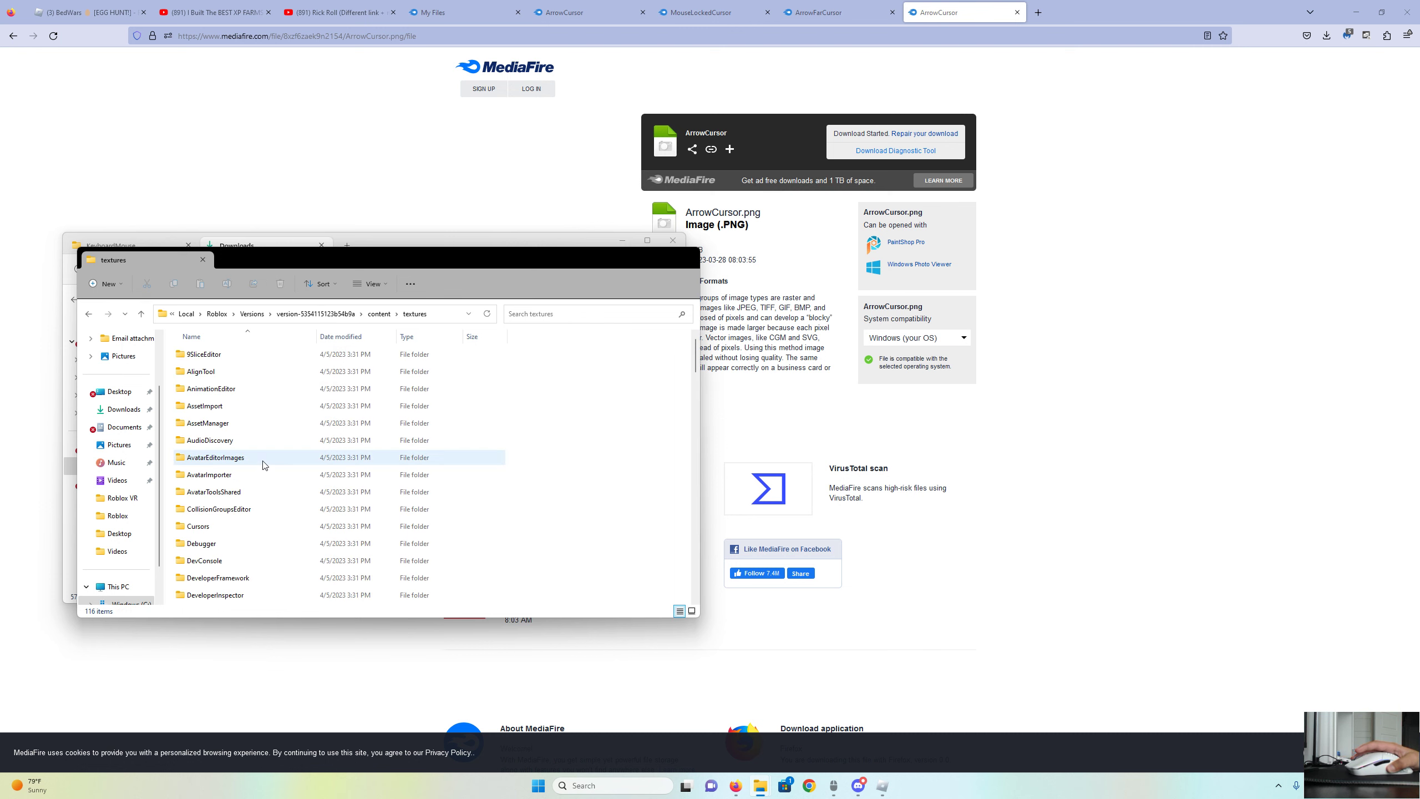
# Open the Cursors folder, then its KeyboardMouse subfolder.
pyautogui.doubleClick(197, 526)
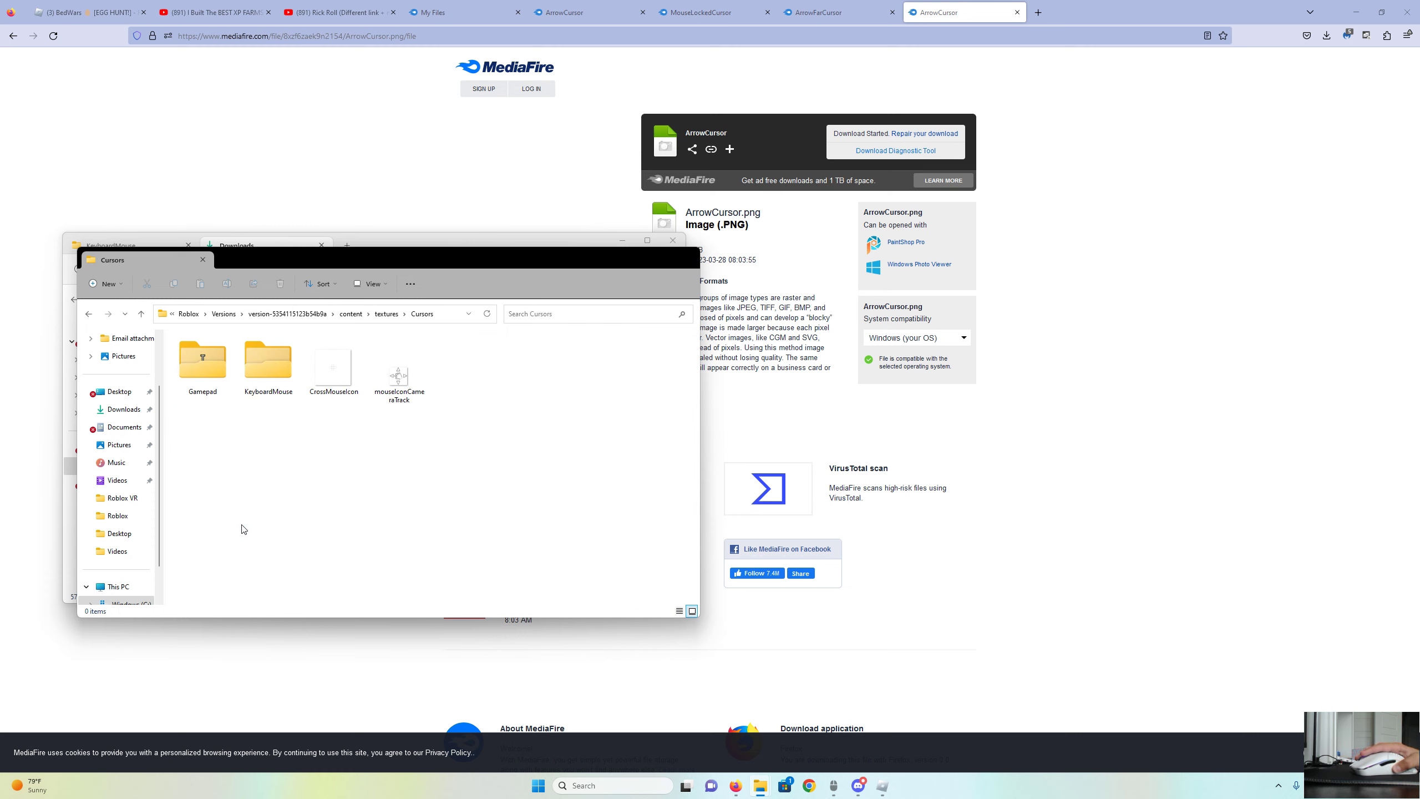
pyautogui.doubleClick(268, 359)
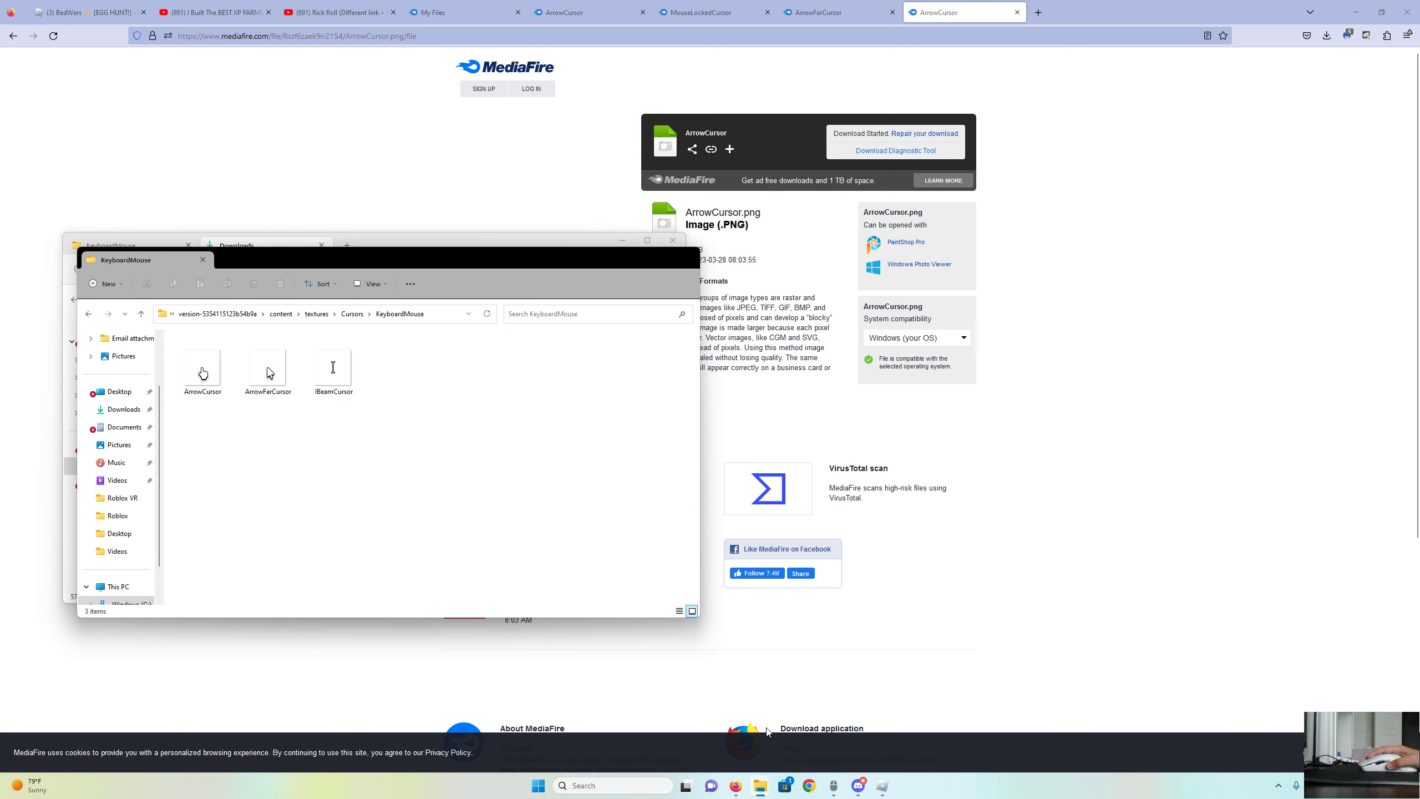
pyautogui.moveTo(760, 786)
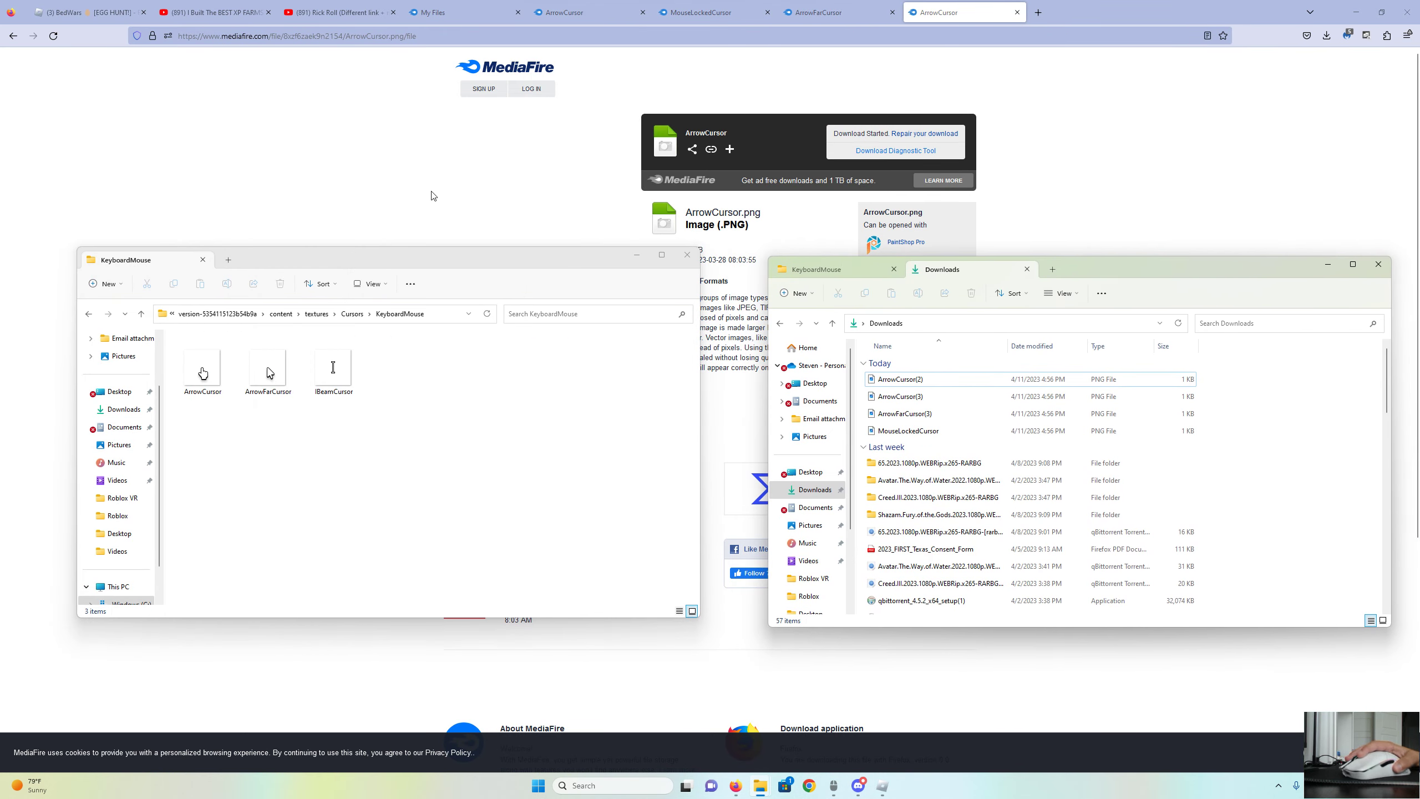
# Replace the original ArrowCursor with downloaded ArrowCursor(2), renaming it to ArrowCursor.
pyautogui.click(202, 369)
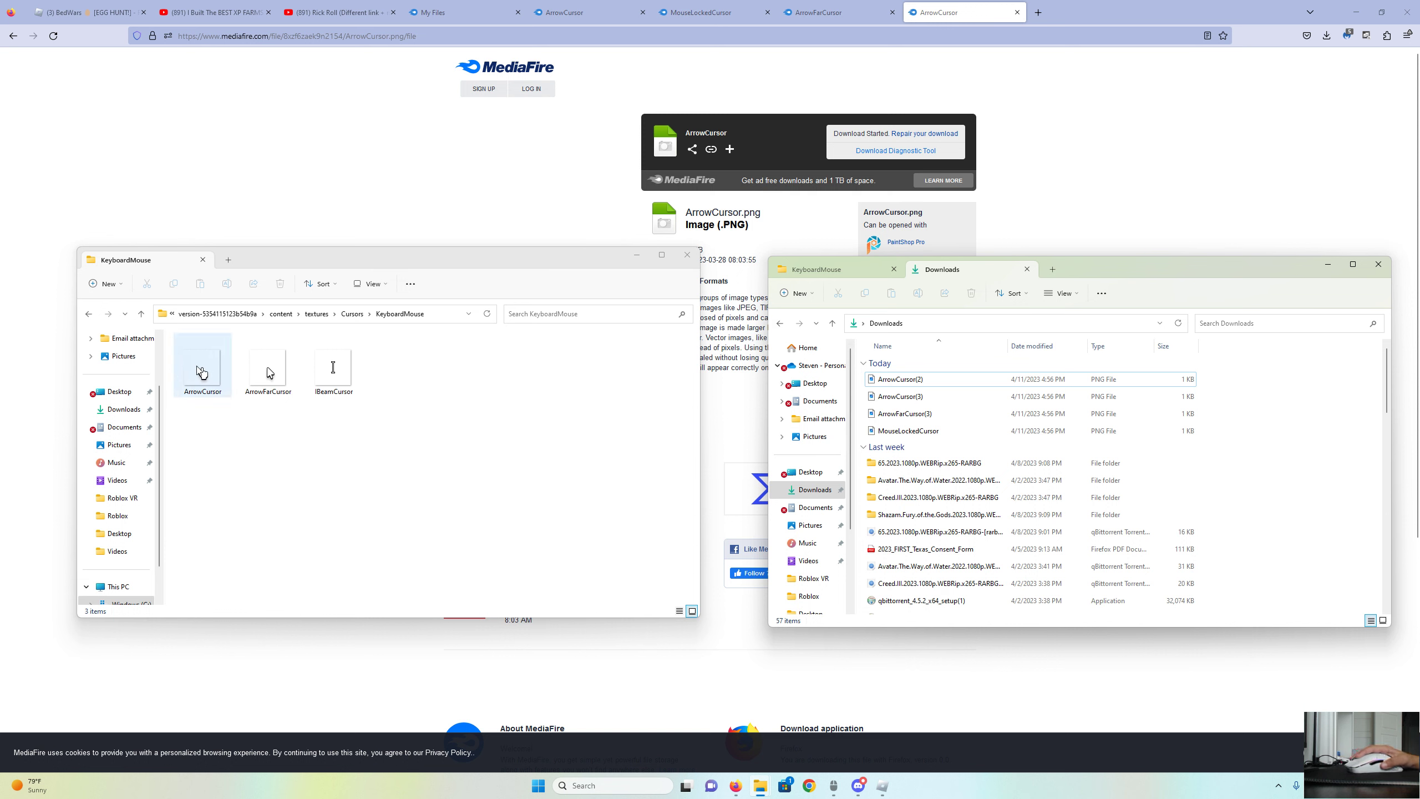
pyautogui.rightClick(202, 371)
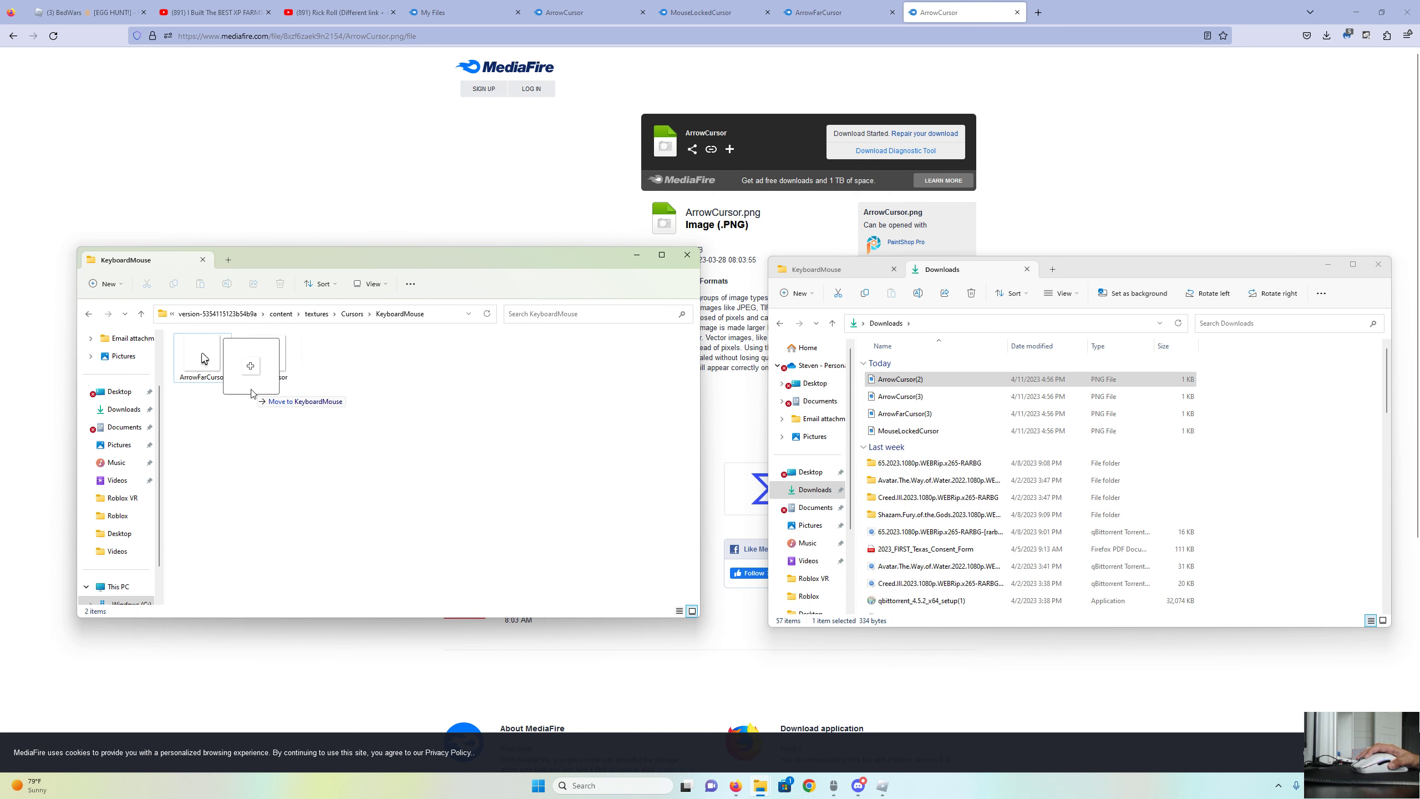
pyautogui.rightClick(332, 353)
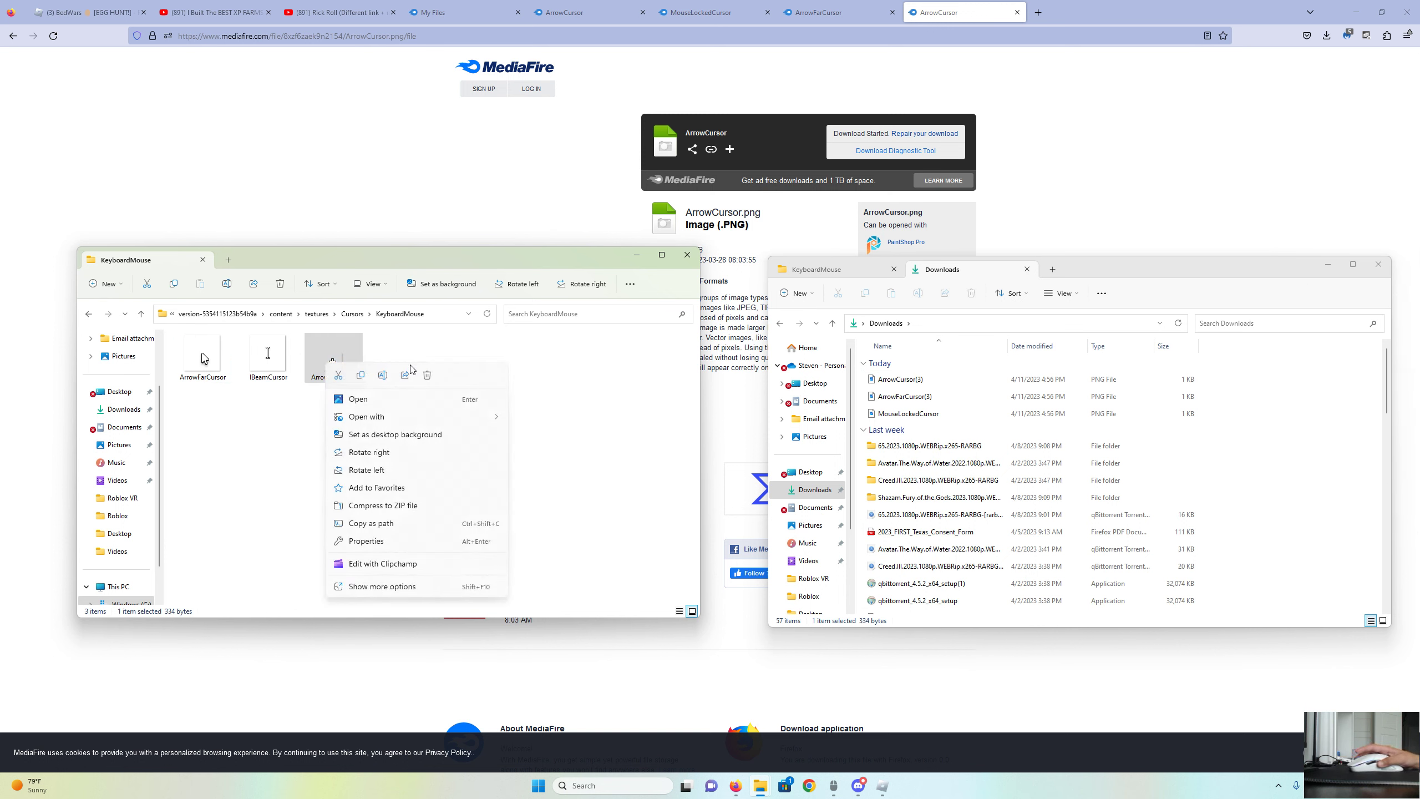
pyautogui.click(440, 381)
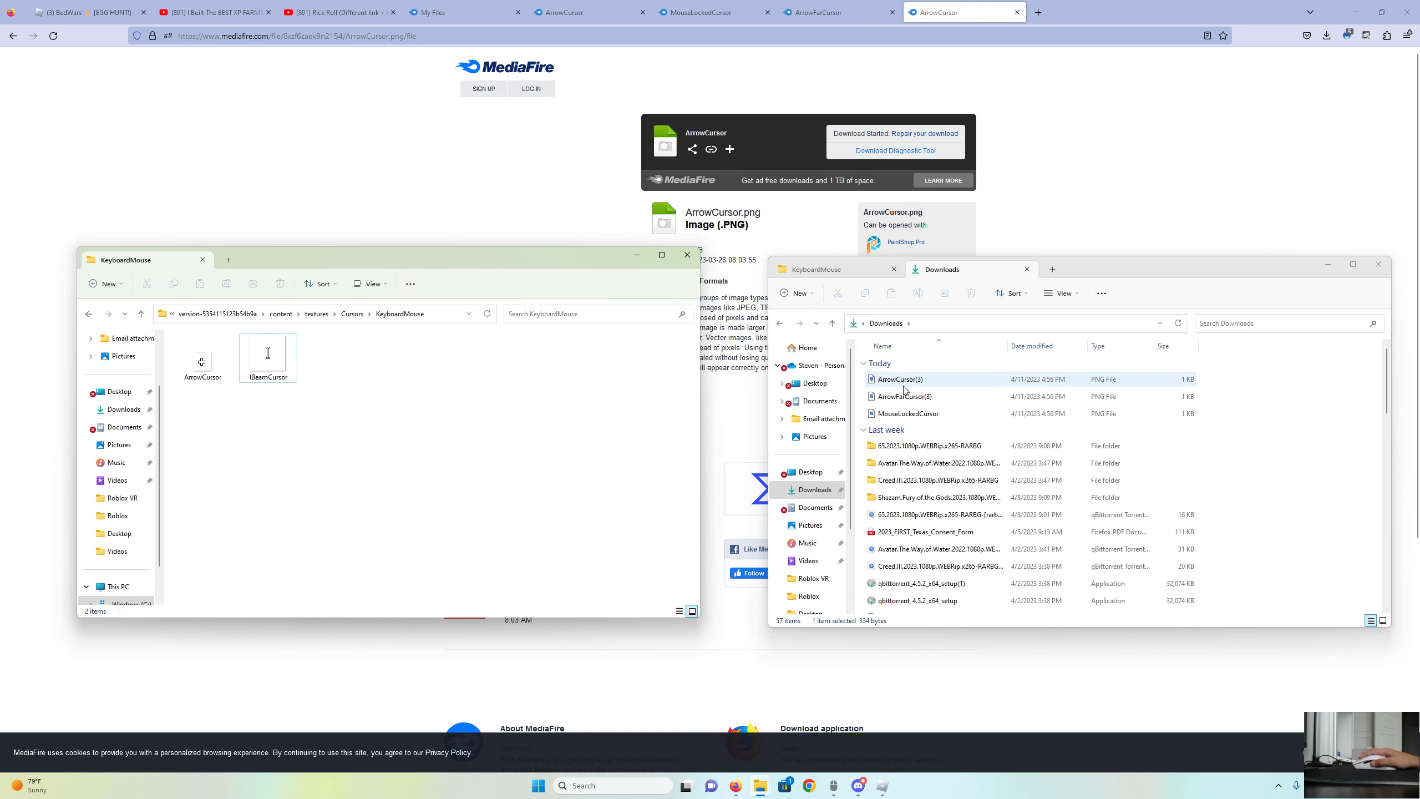
# Move the downloaded far-arrow and I-beam images in, renamed ArrowFarCursor and IBeamCursor.
pyautogui.click(333, 358)
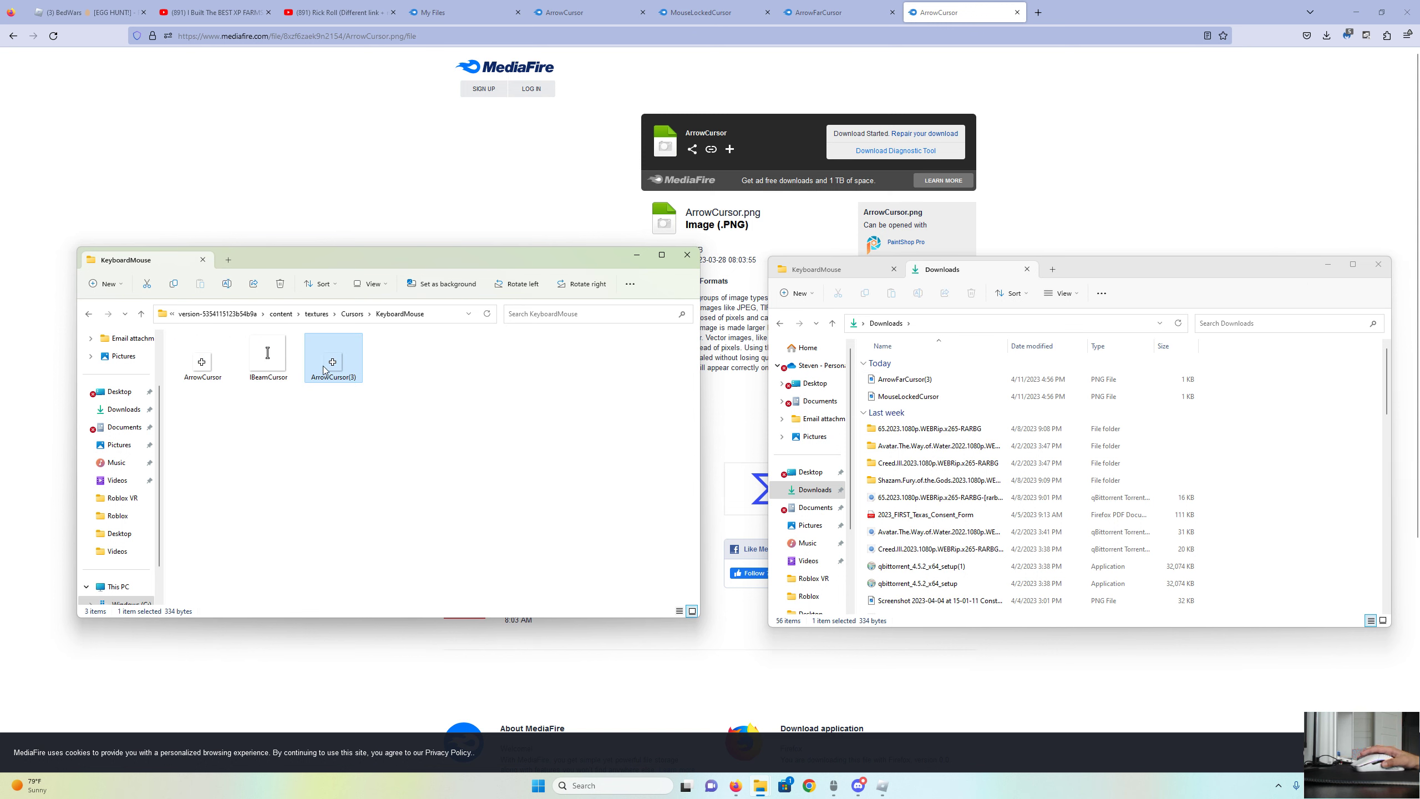
pyautogui.doubleClick(332, 377)
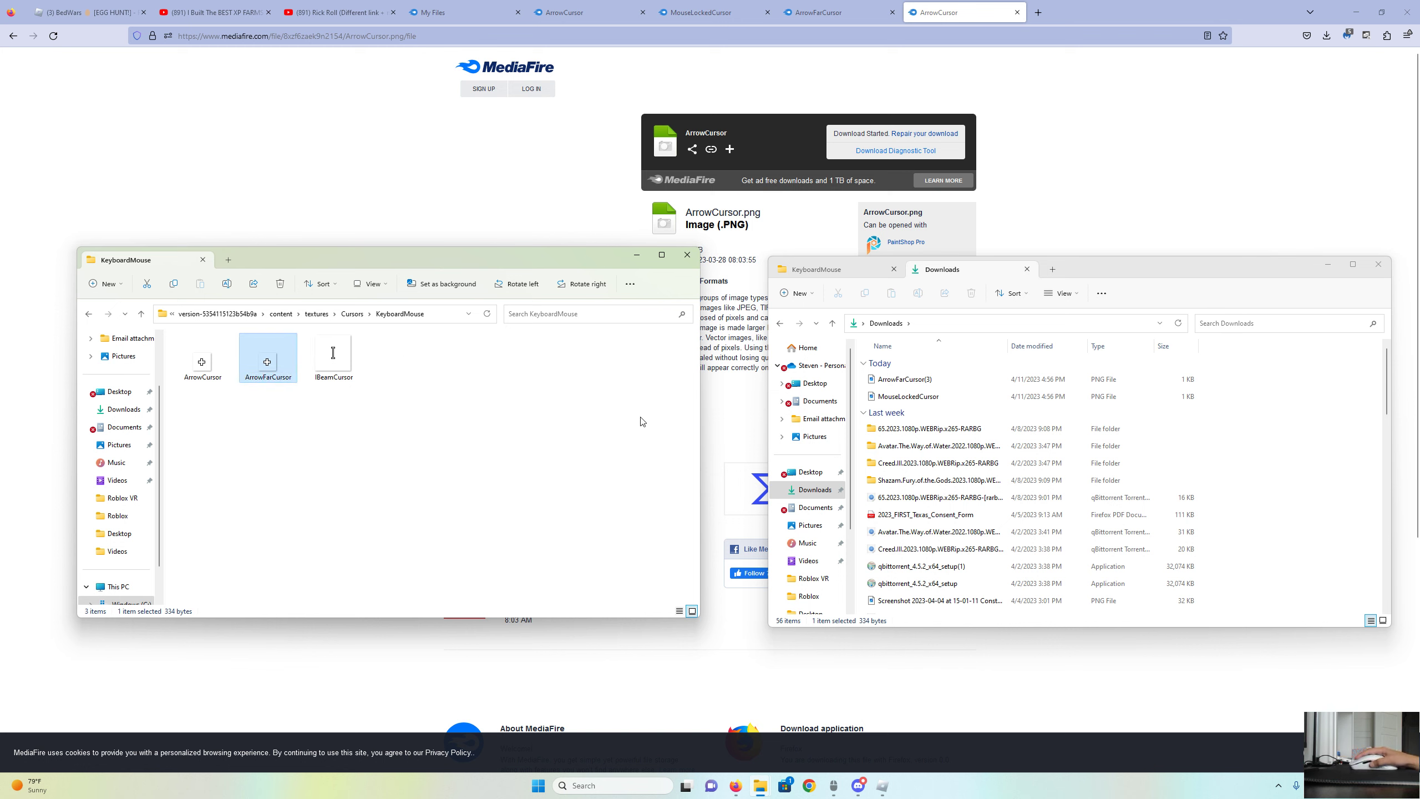
pyautogui.rightClick(333, 353)
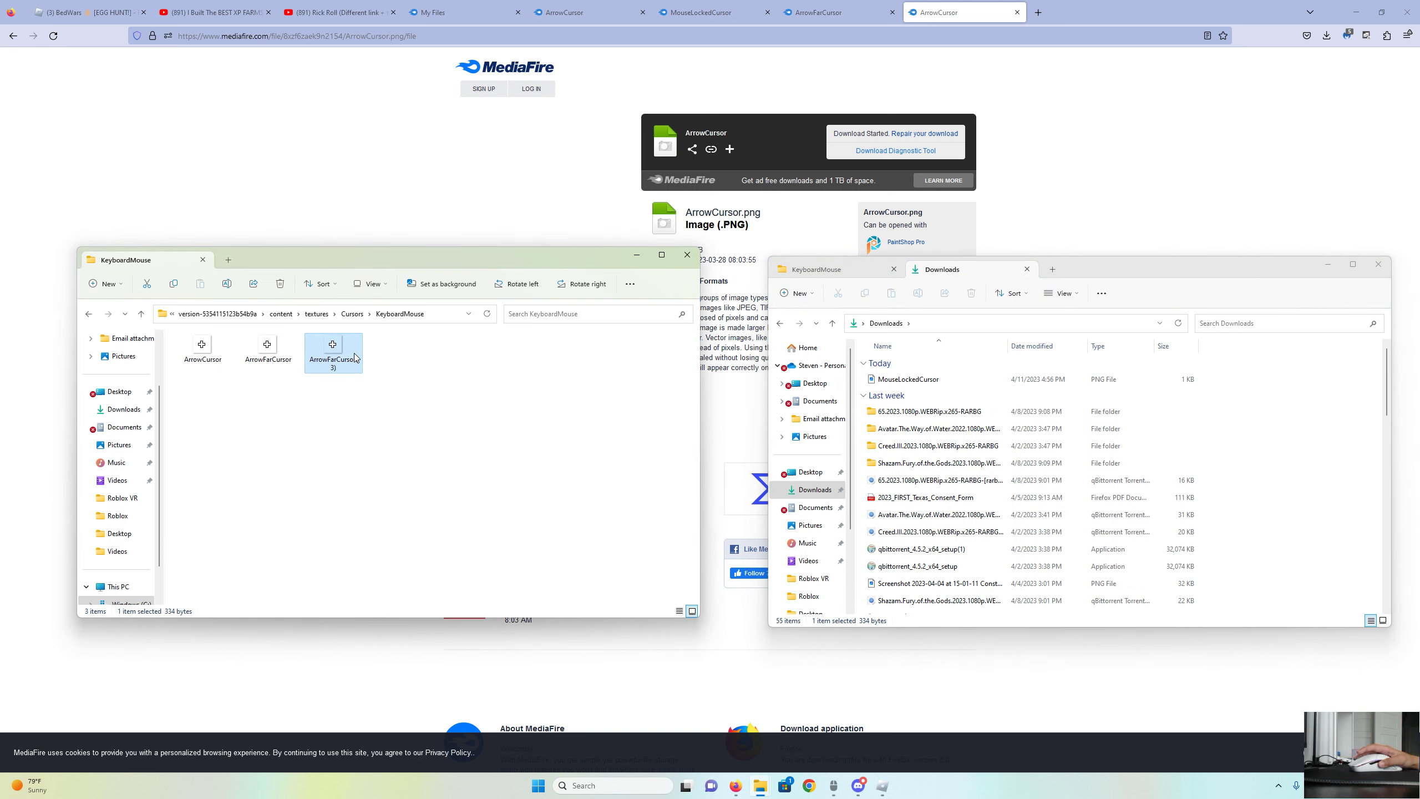
pyautogui.click(333, 359)
pyautogui.write('IBeamCursor')
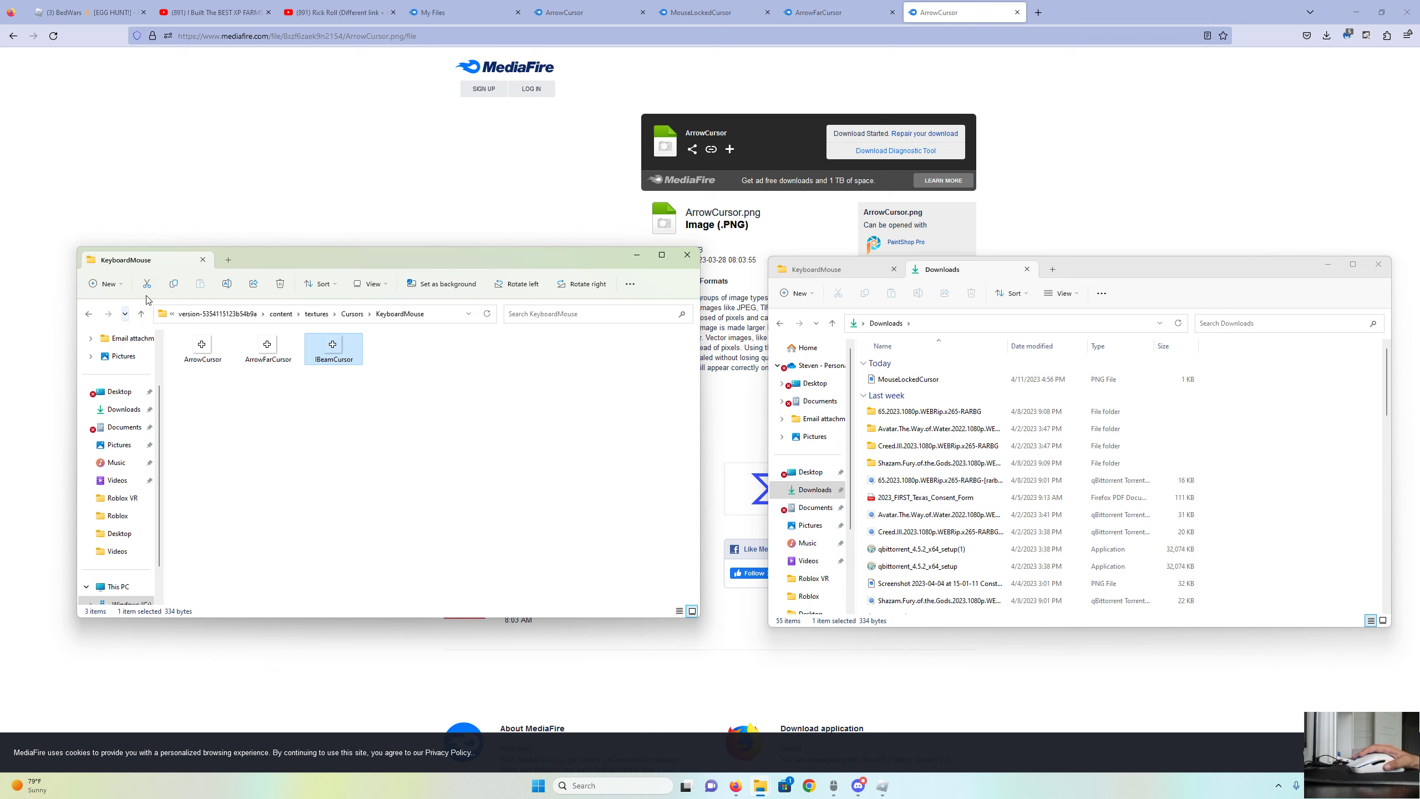
pyautogui.moveTo(88, 314)
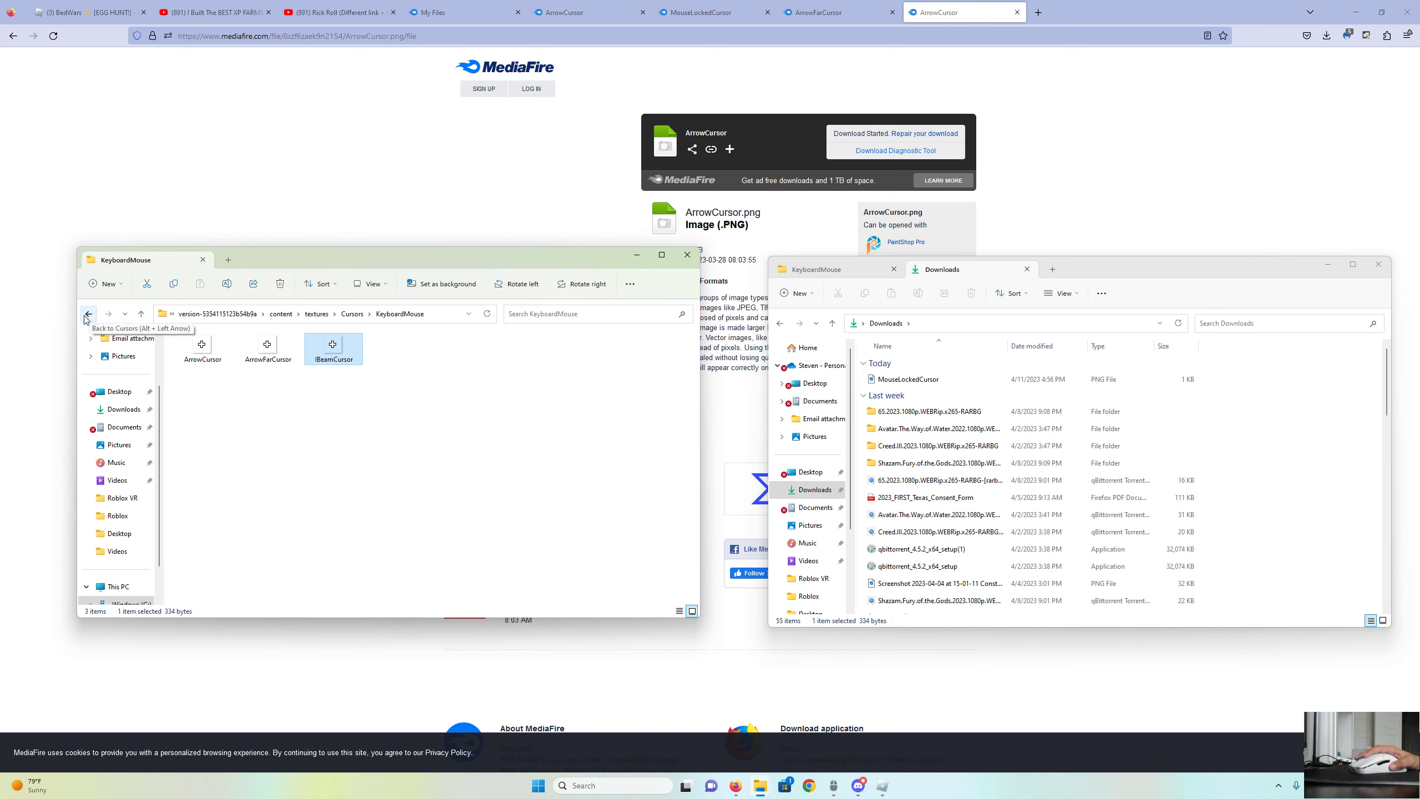
# Go back to content\textures, try searching 'mouse', and scroll the 116-item list.
pyautogui.click(89, 314)
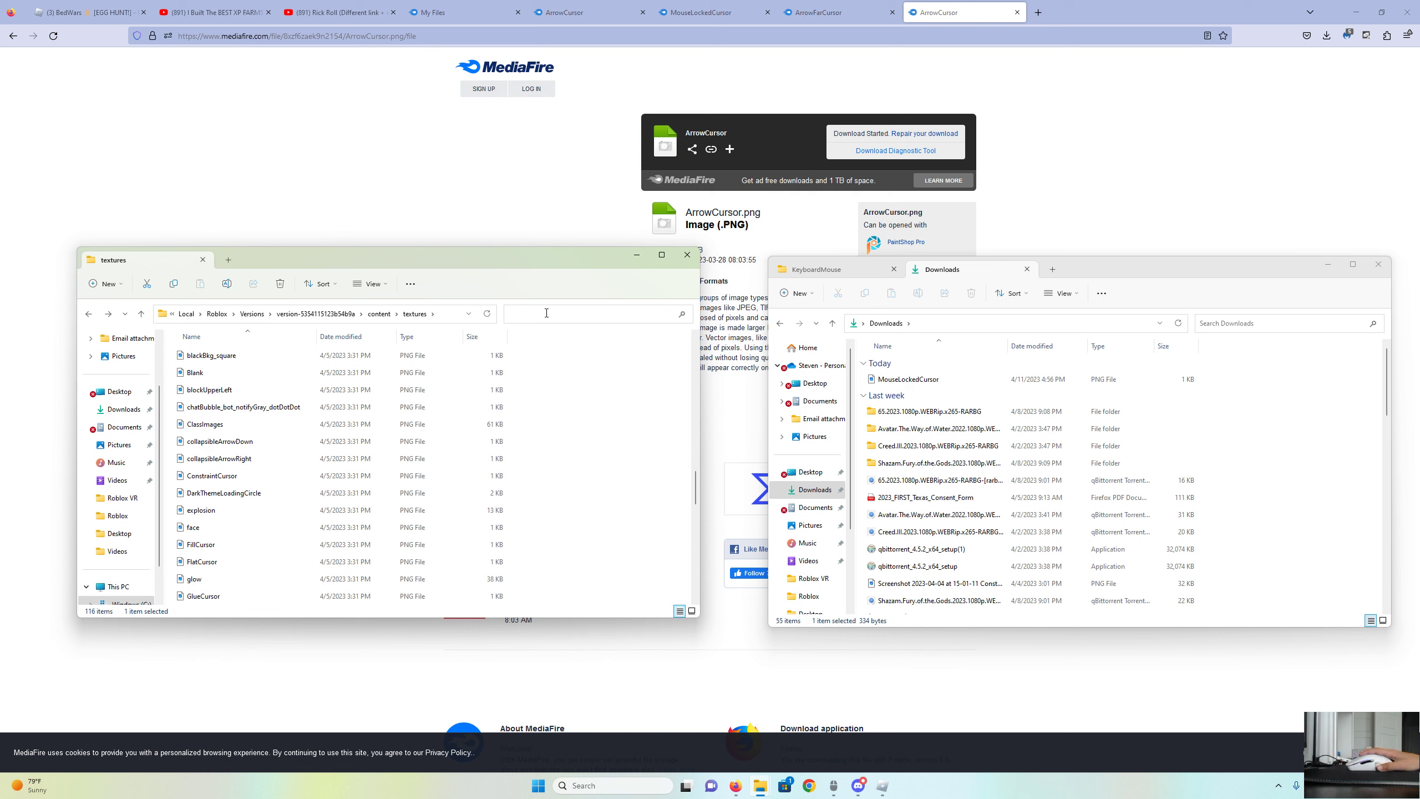
pyautogui.write('mouse')
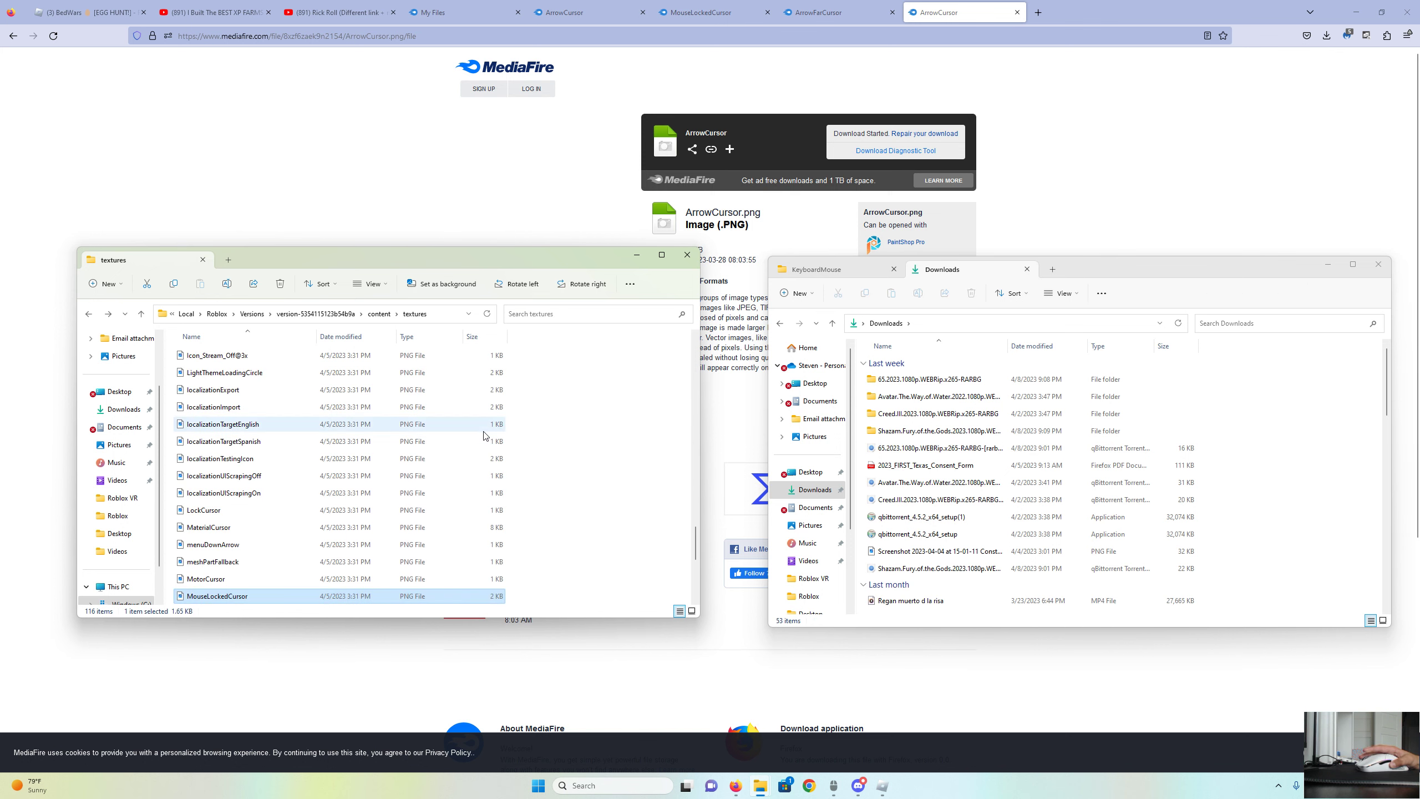
pyautogui.scroll(-3)
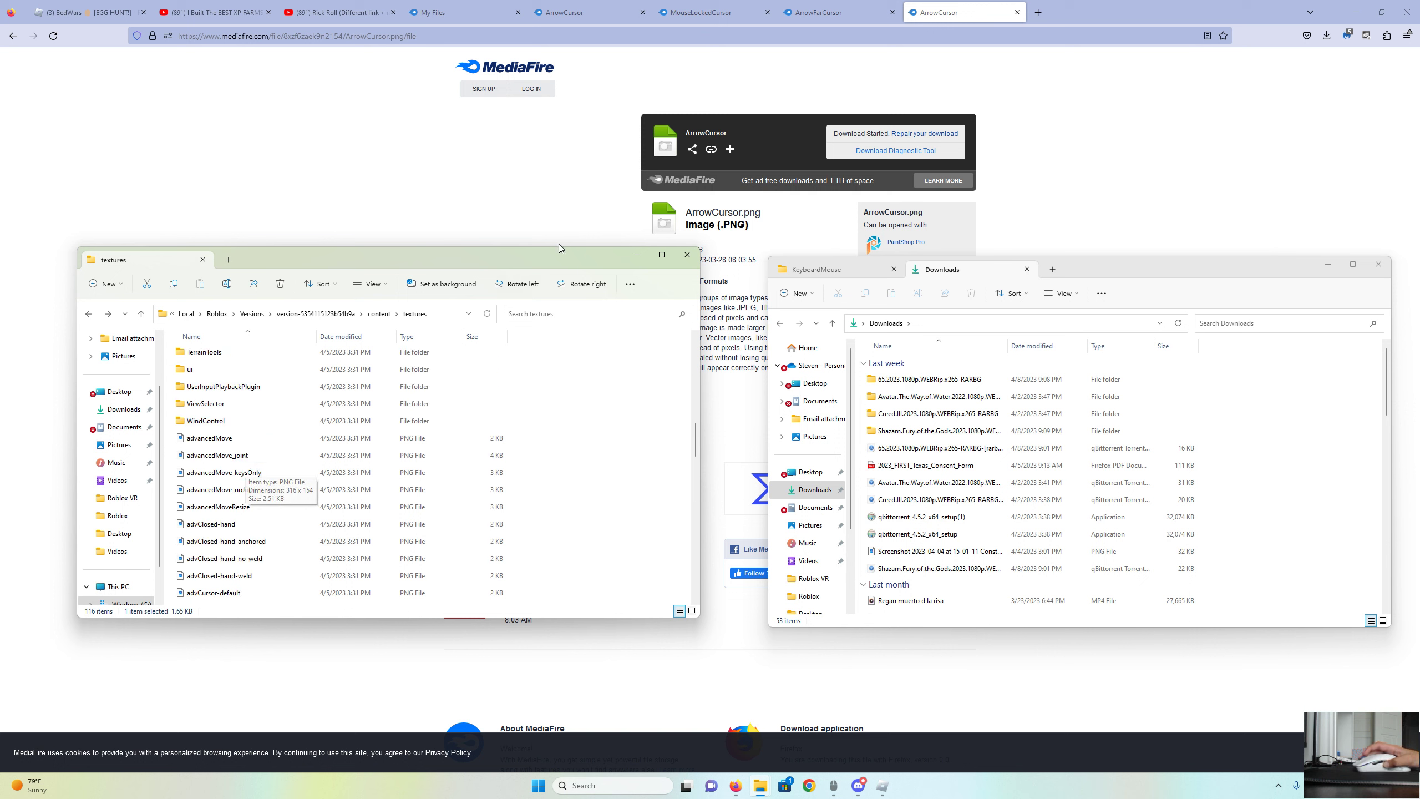
pyautogui.moveTo(637, 258)
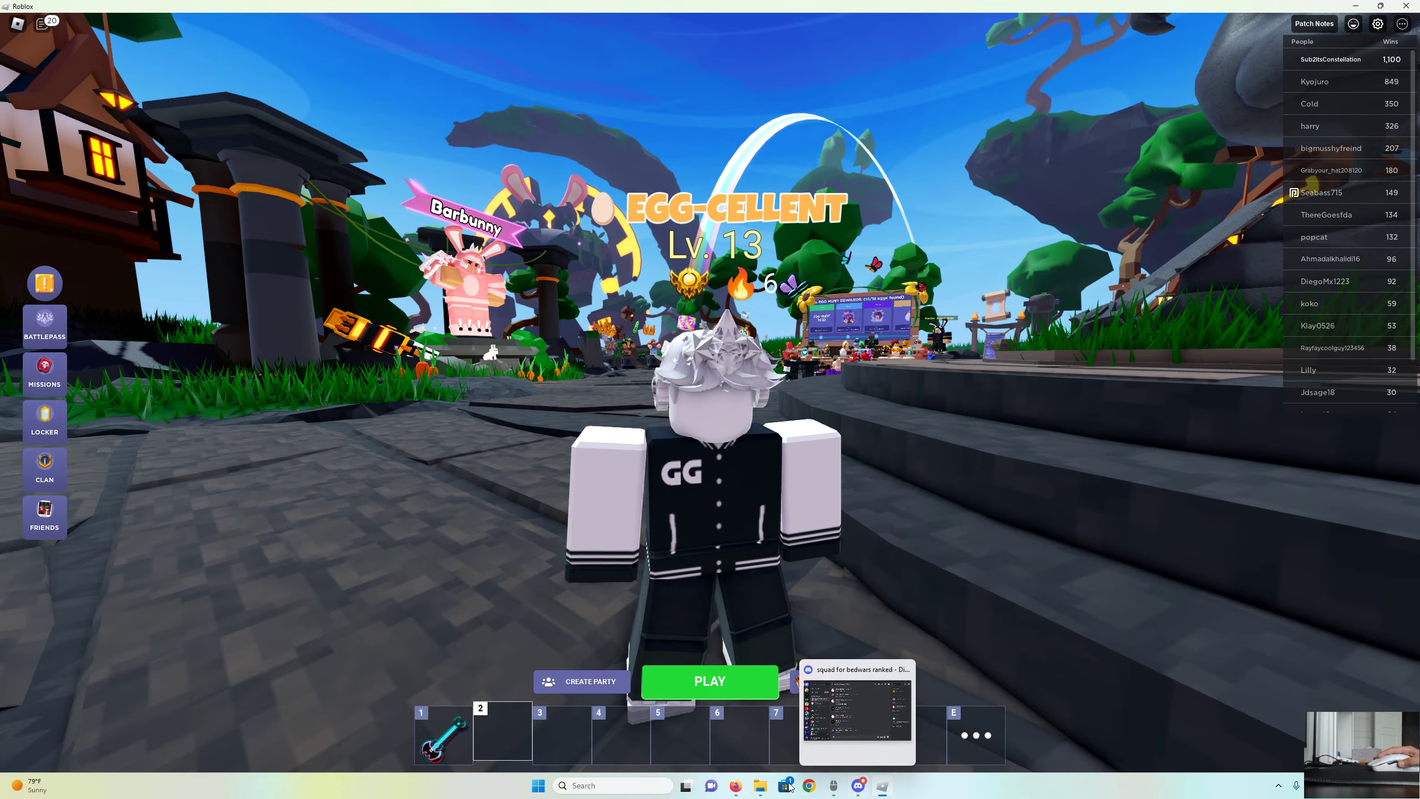
# Bring the textures folder window back over the running BedWars lobby.
pyautogui.click(779, 786)
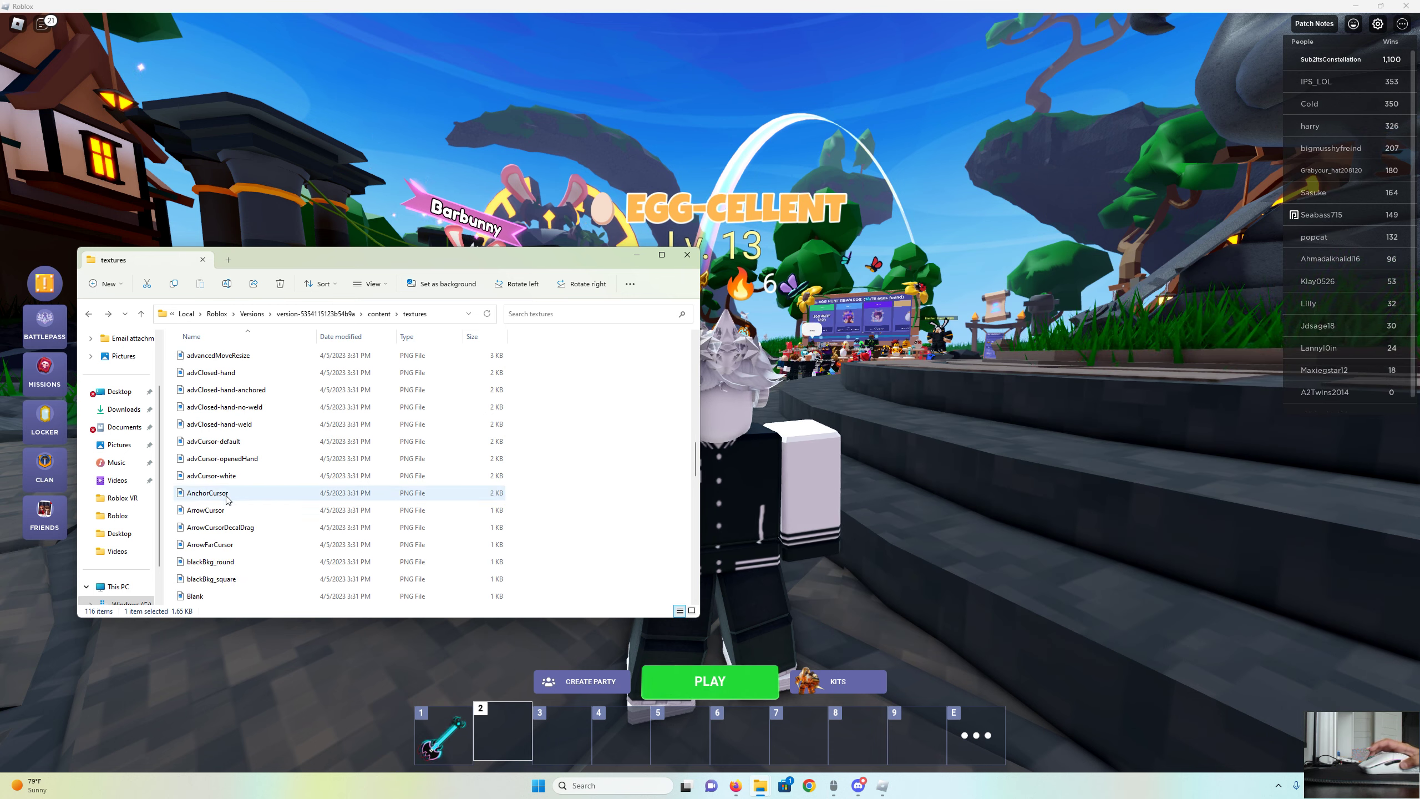
# Select and delete ArrowCursor from the textures folder, leaving 115 items.
pyautogui.click(205, 510)
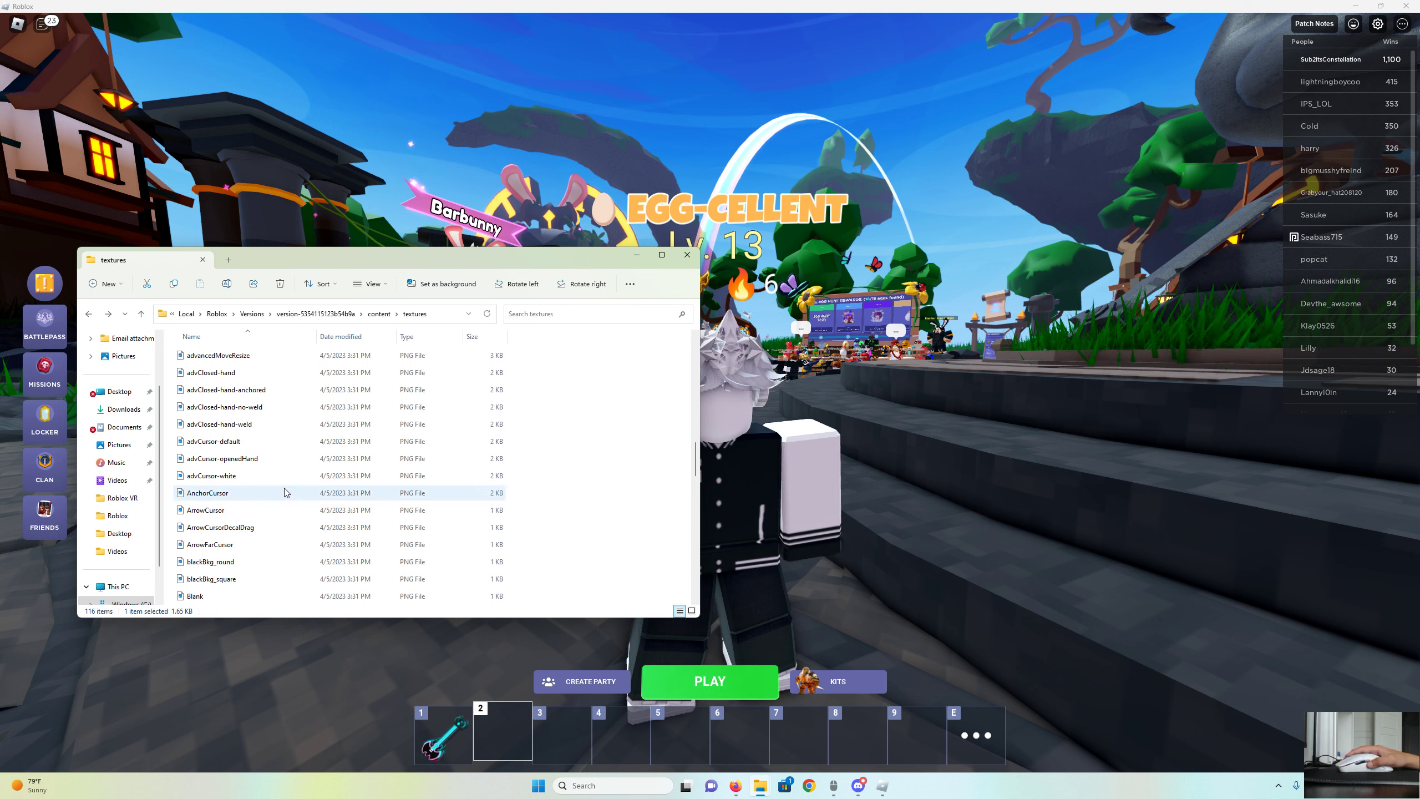
pyautogui.click(205, 510)
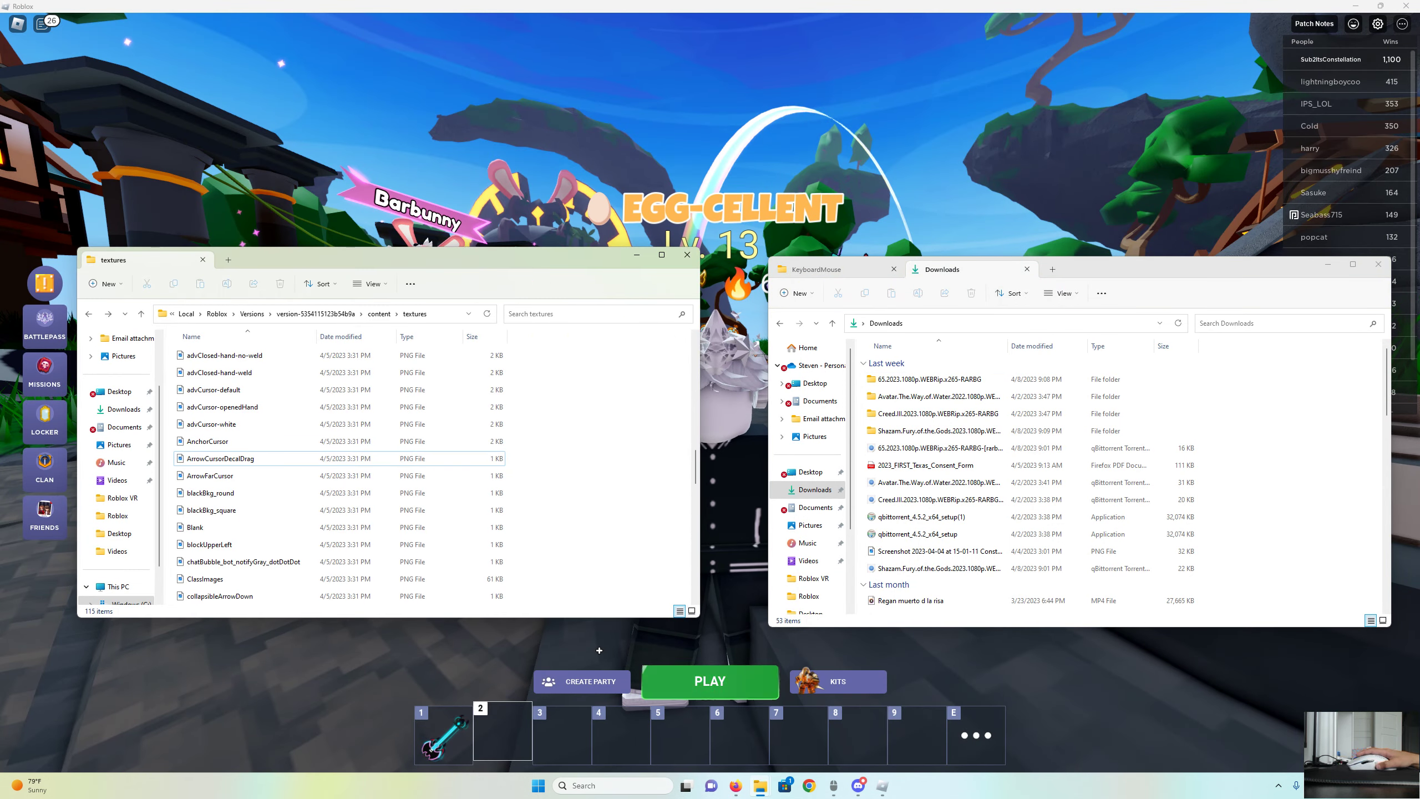
# Search textures for 'mouse' and select the larger MouseLockedCursor result.
pyautogui.scroll(-3)
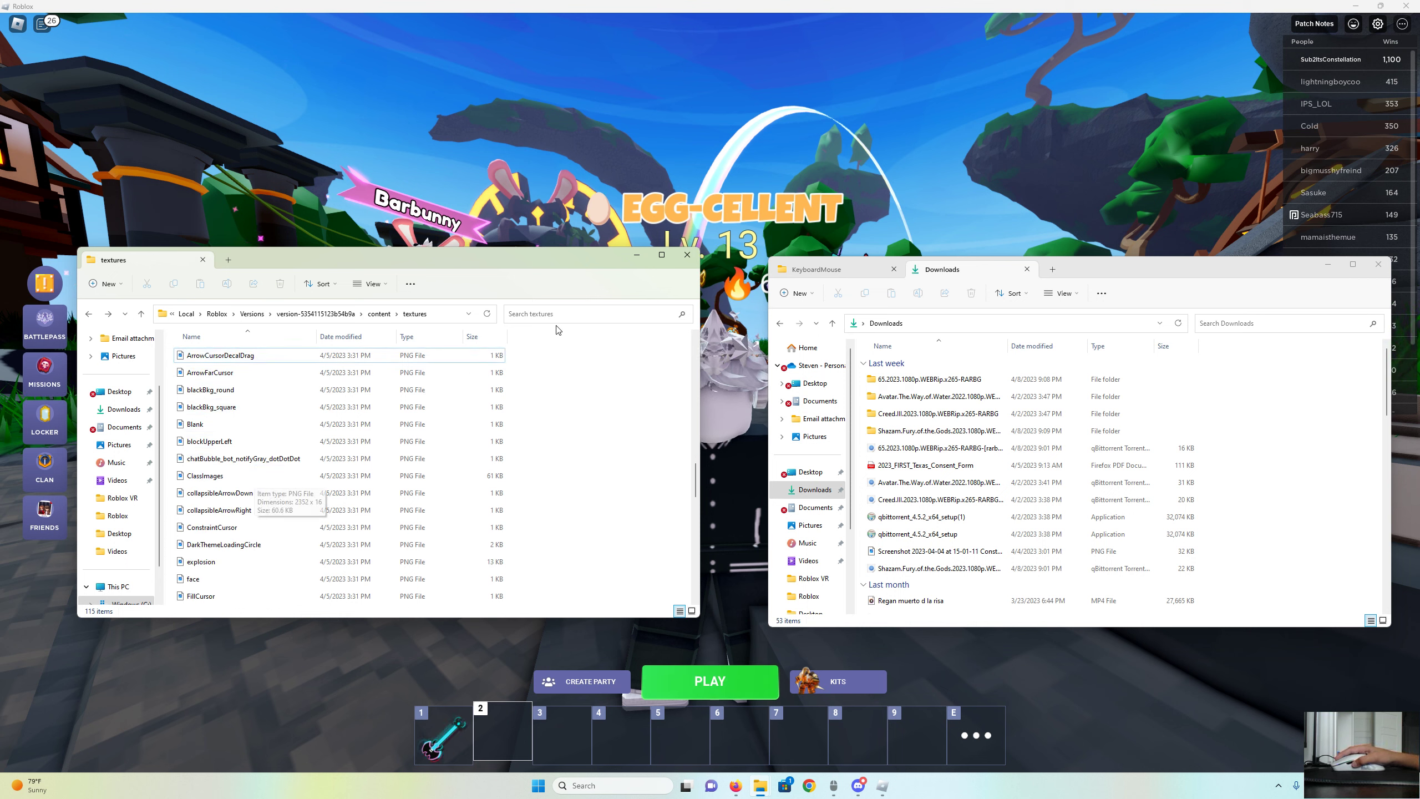
pyautogui.click(589, 314)
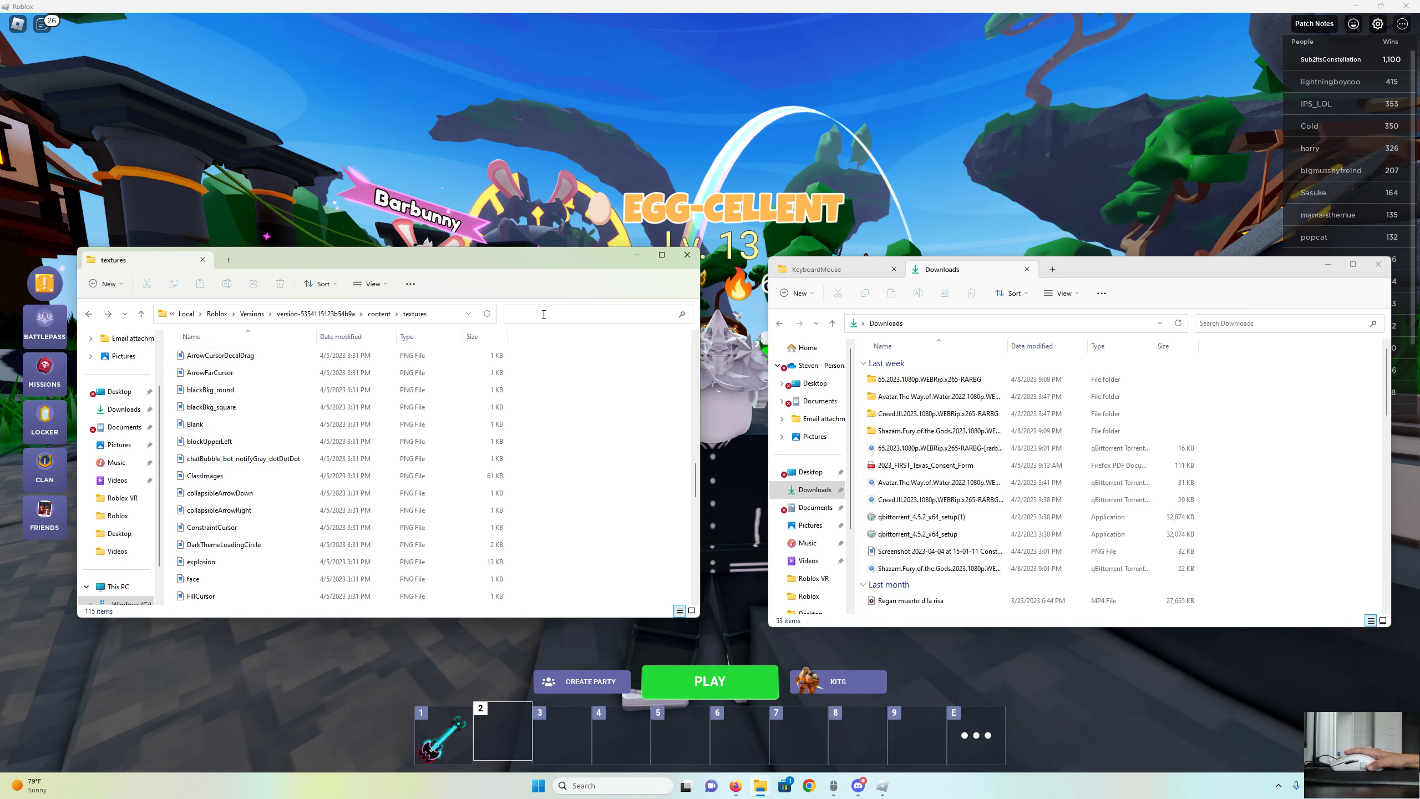
pyautogui.write('mouse')
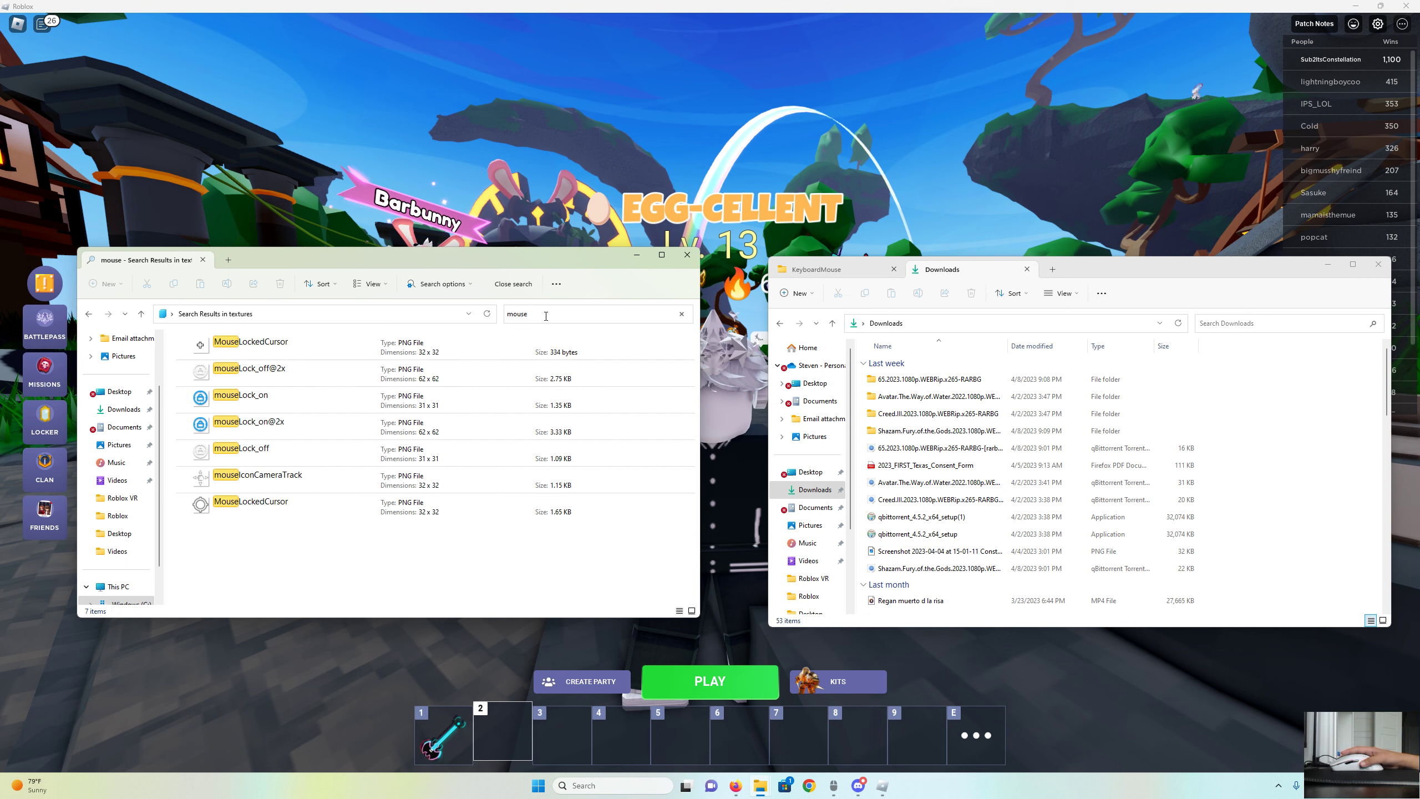
pyautogui.click(251, 502)
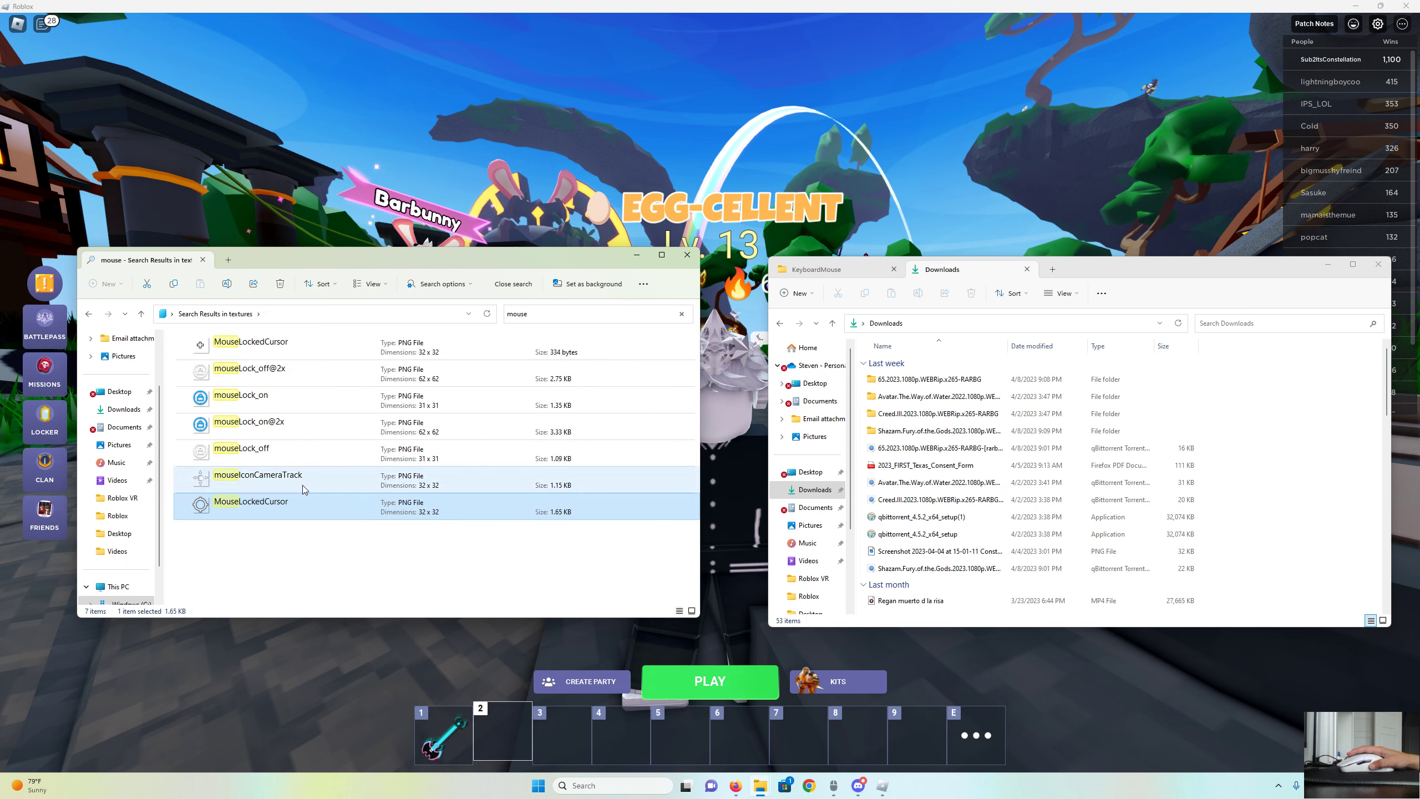
pyautogui.doubleClick(251, 501)
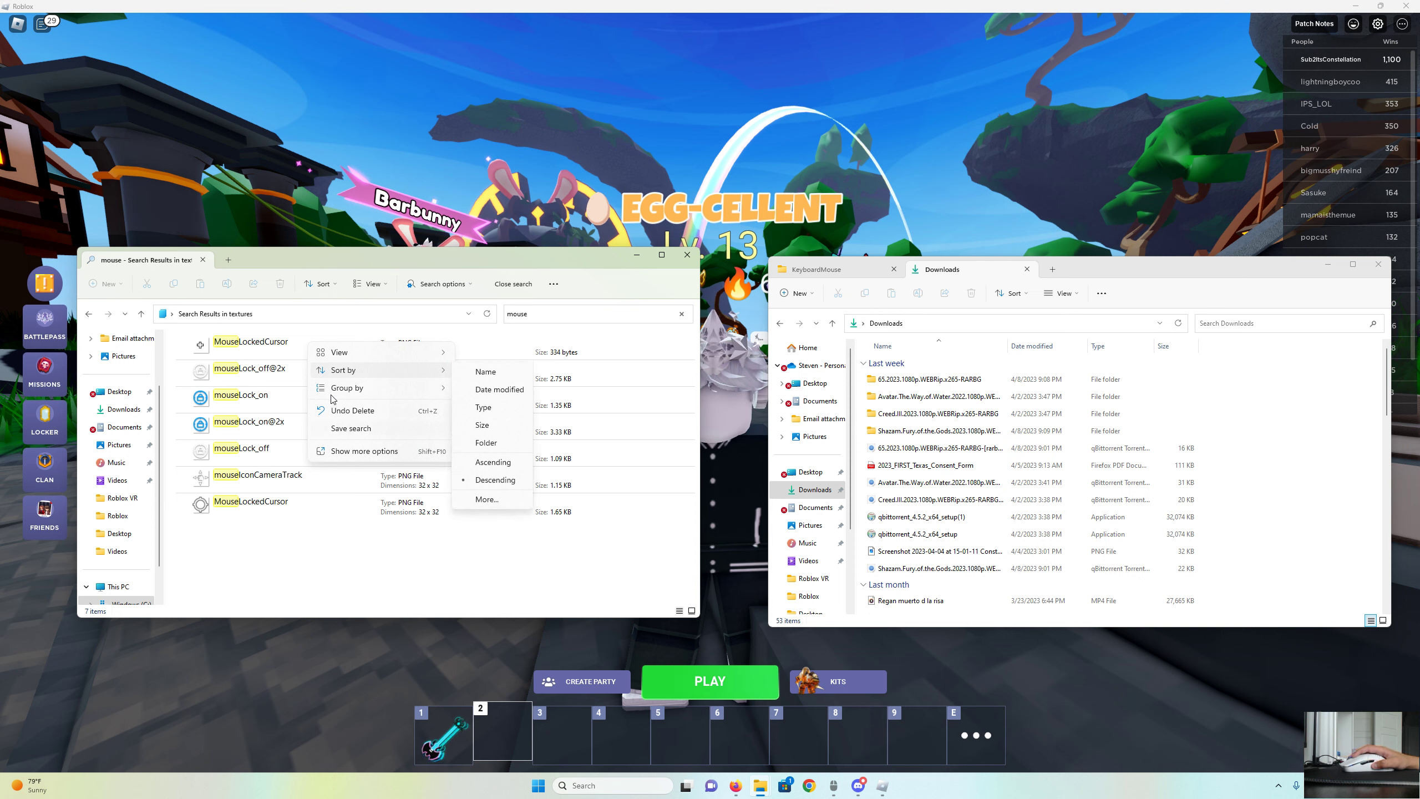
# Check the 334-byte MouseLockedCursor's menu, then return to the Roblox lobby.
pyautogui.rightClick(251, 341)
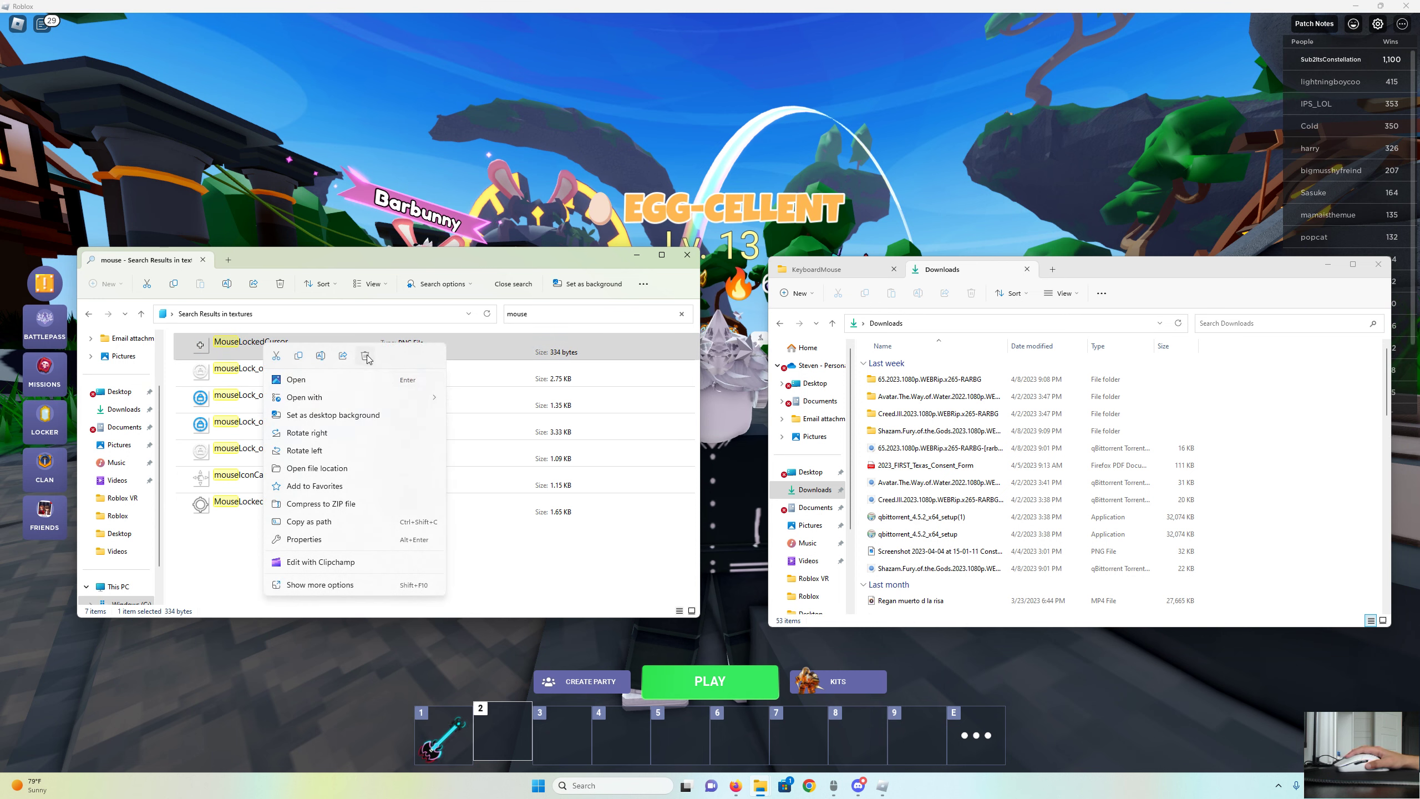
pyautogui.click(687, 254)
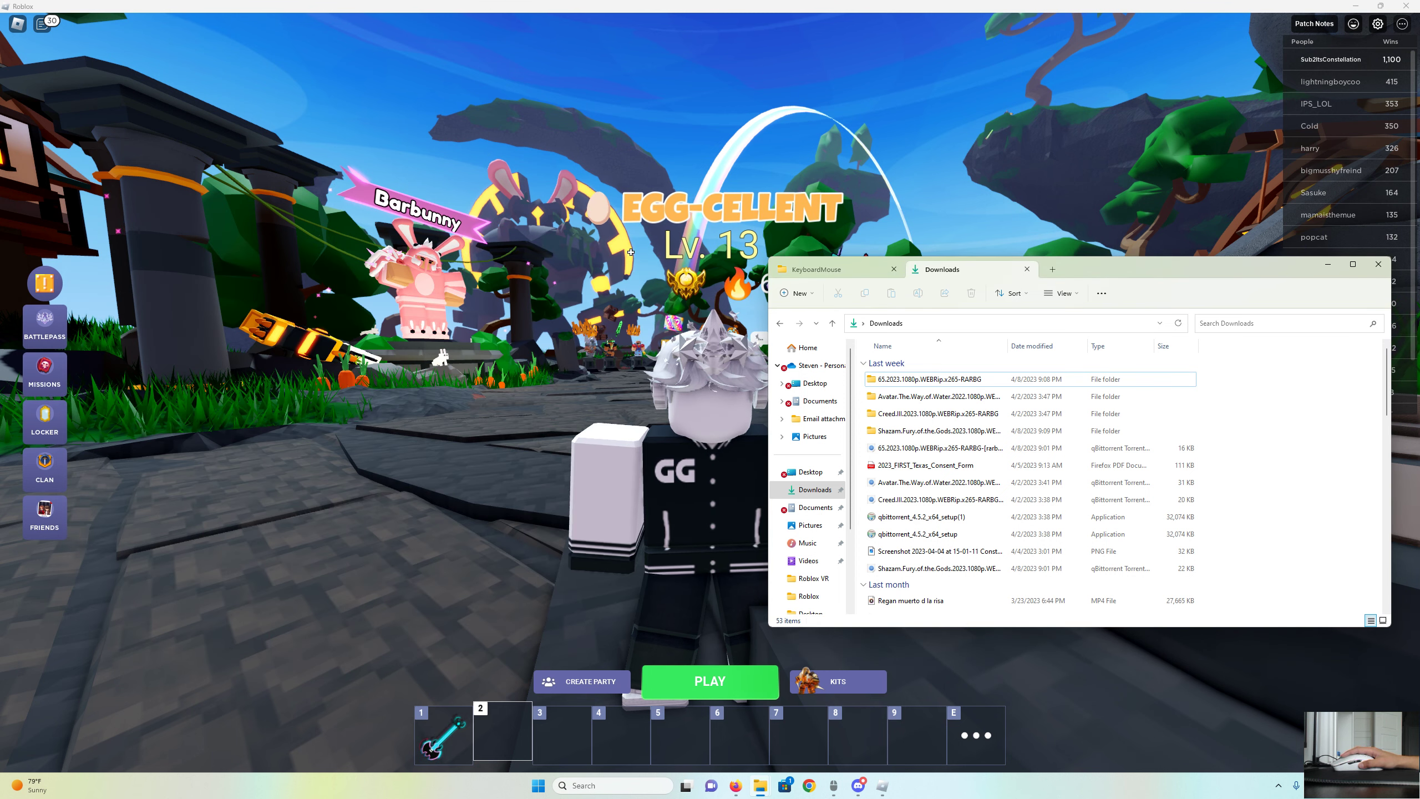
pyautogui.click(1378, 264)
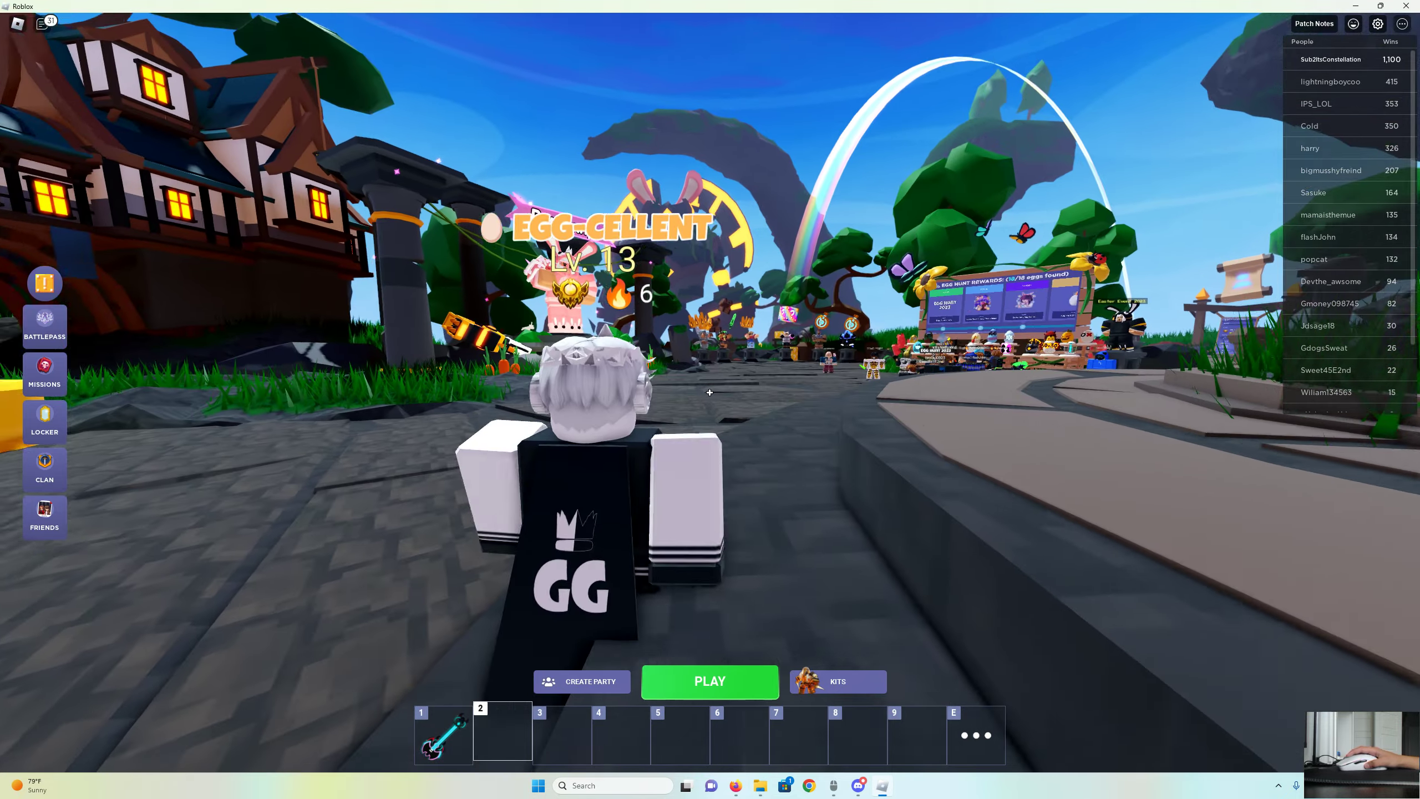